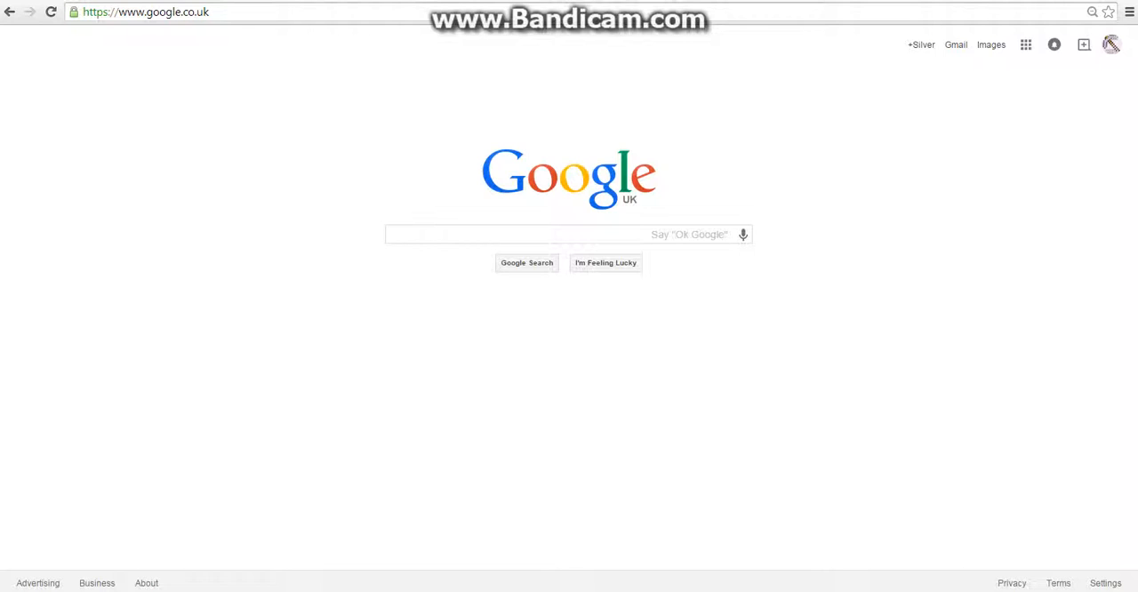
Click the Google homepage search box and begin a query with 'i'.
left_click(551, 234)
type("i")
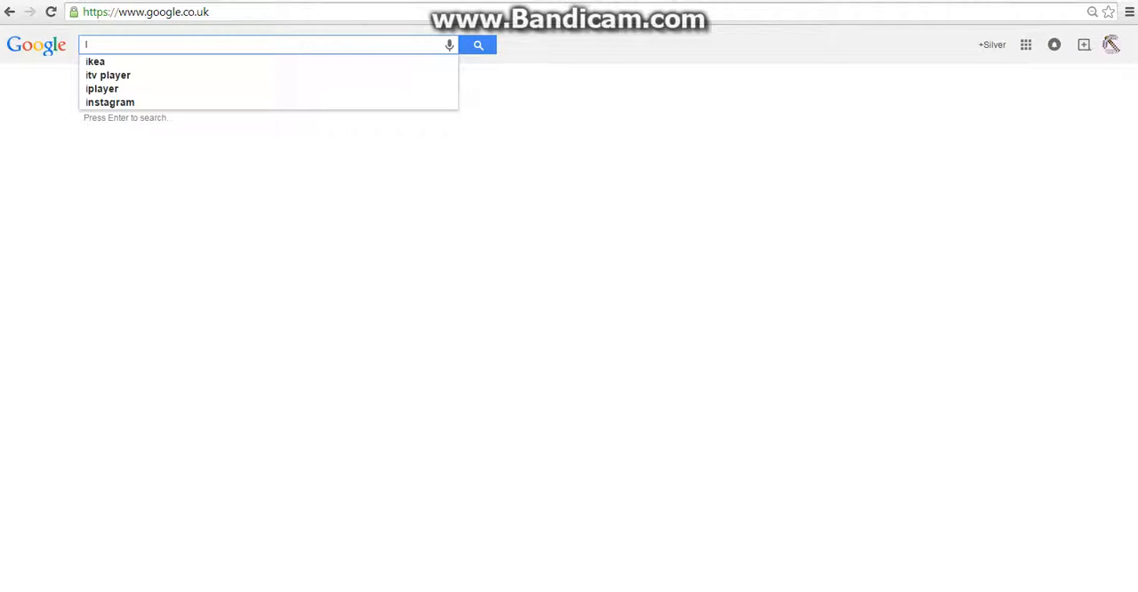
Search 'Do a barrel roll', then search 'zerg rush' to start the swarm game.
type("Do a barrel")
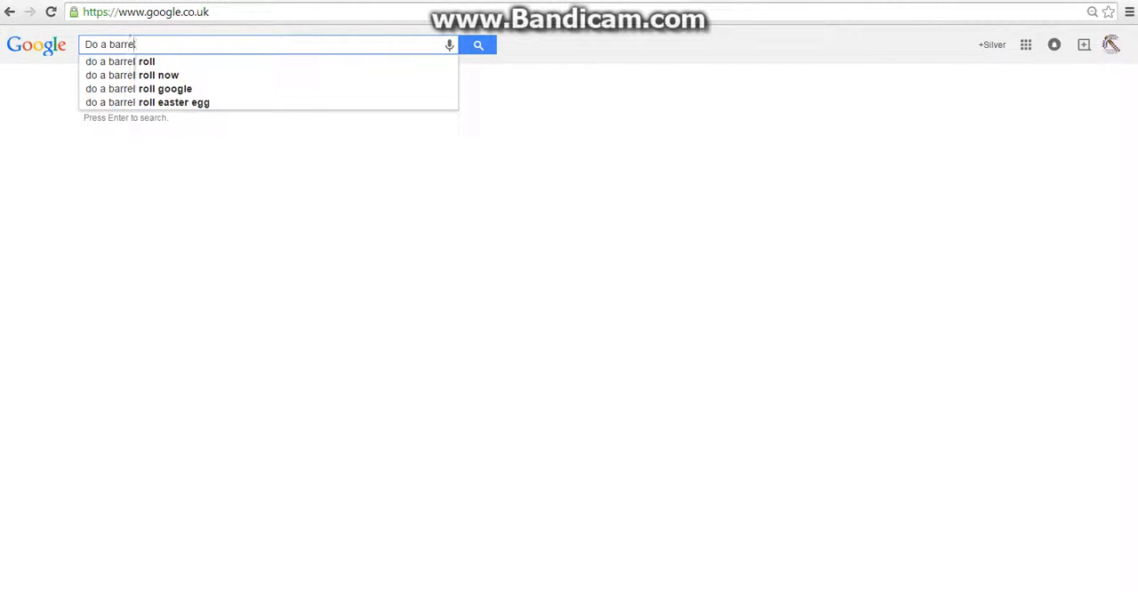
type("roll")
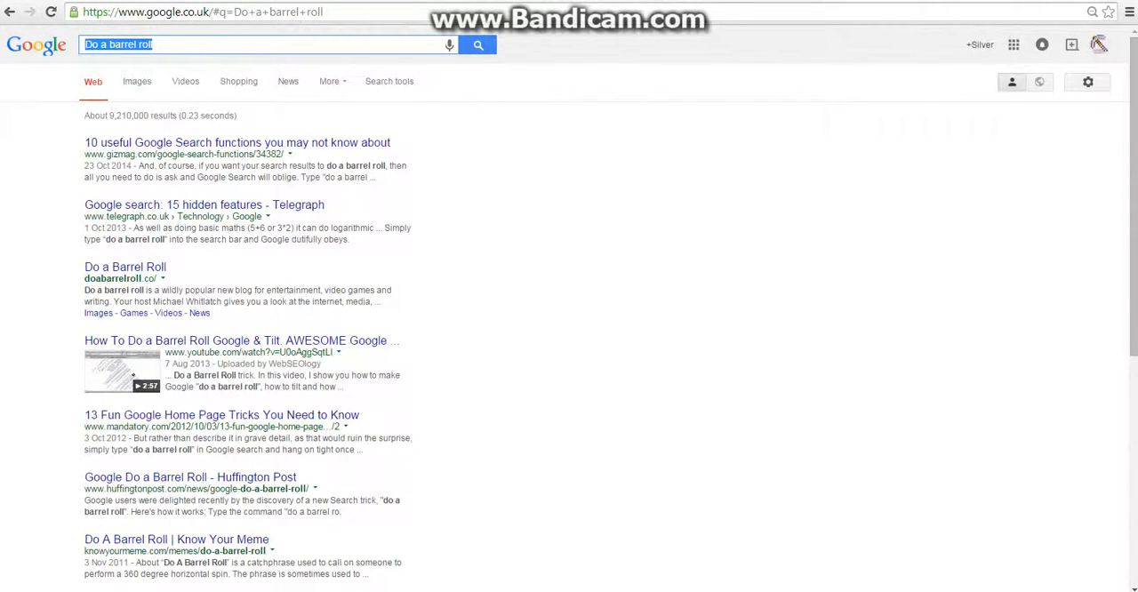
type("zerg rush")
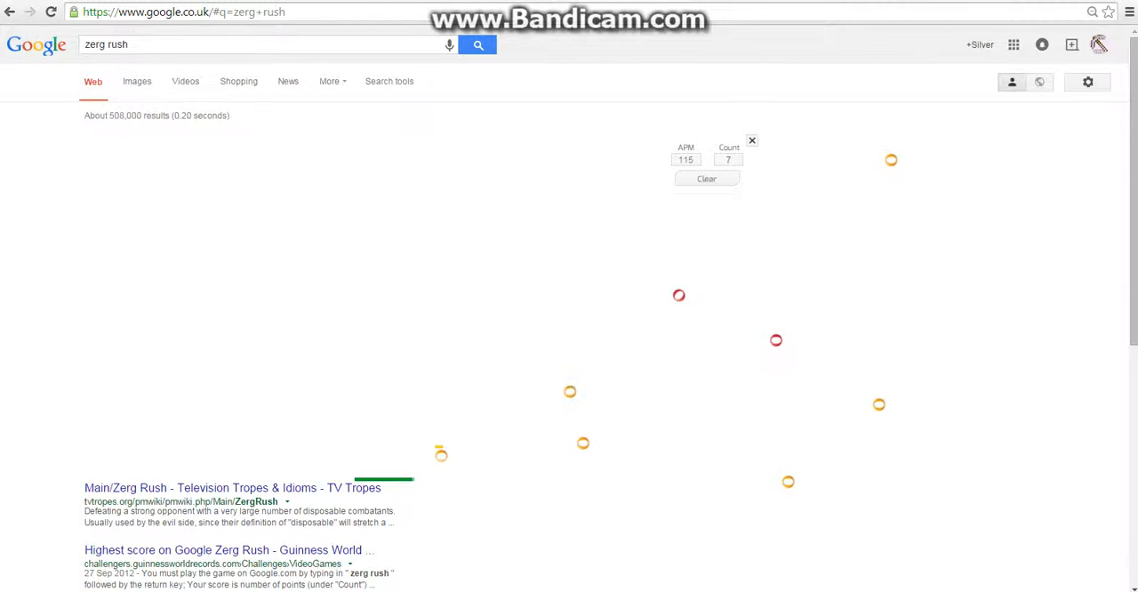
Scroll down and back up the zerg rush results while the O's attack.
scroll("down", 3)
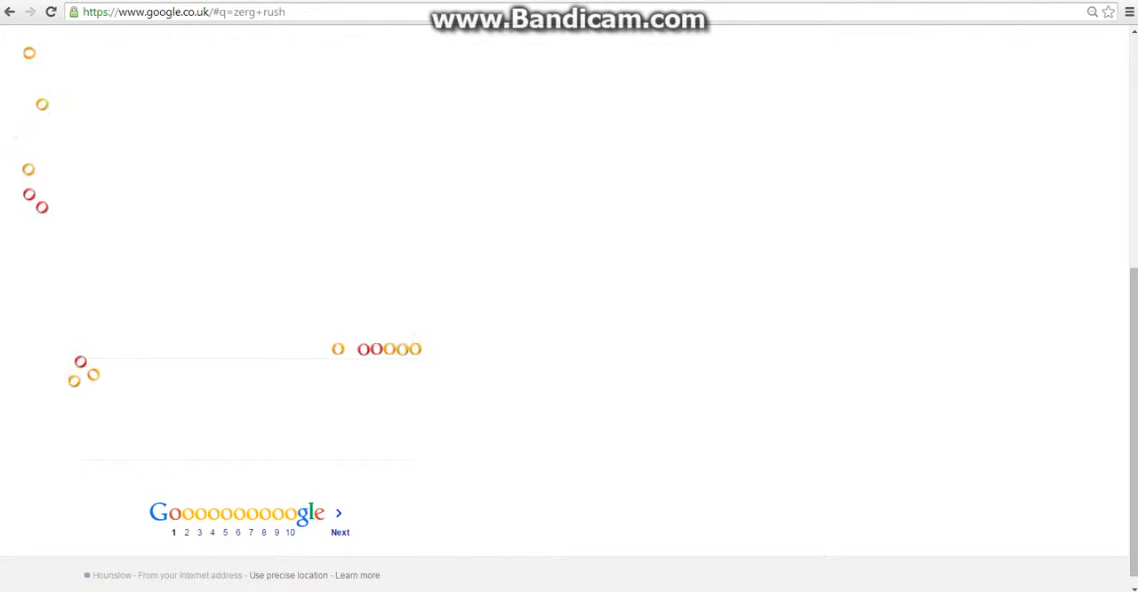
scroll("up", 3)
type("Atar")
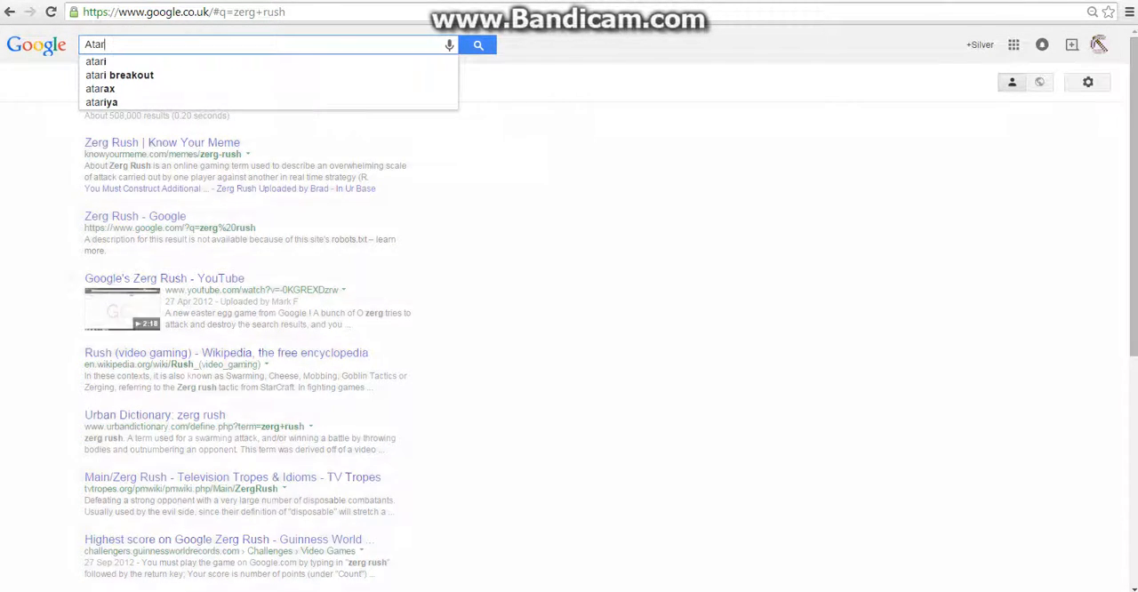
Search 'Atari breakout' and play Breakout on the Images results, reaching 131.
type("brea")
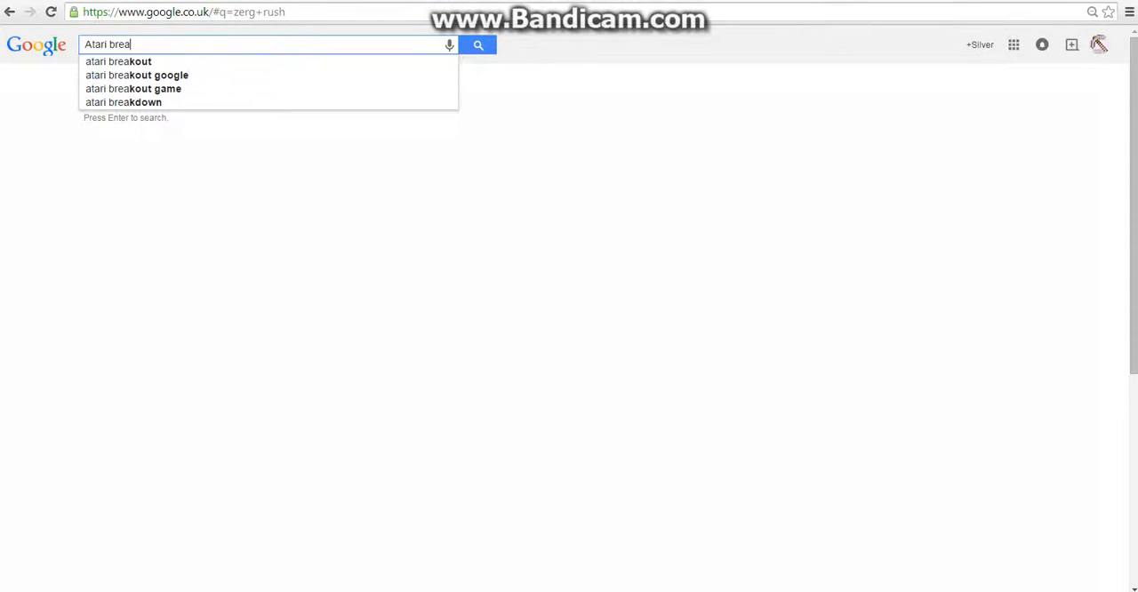
type("kout")
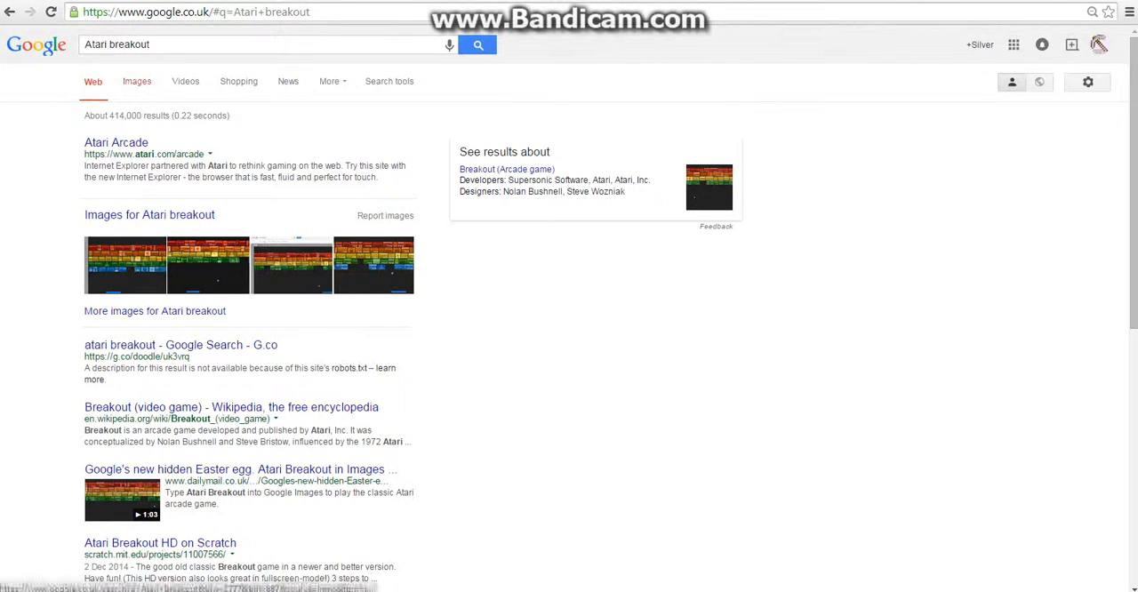
left_click(137, 81)
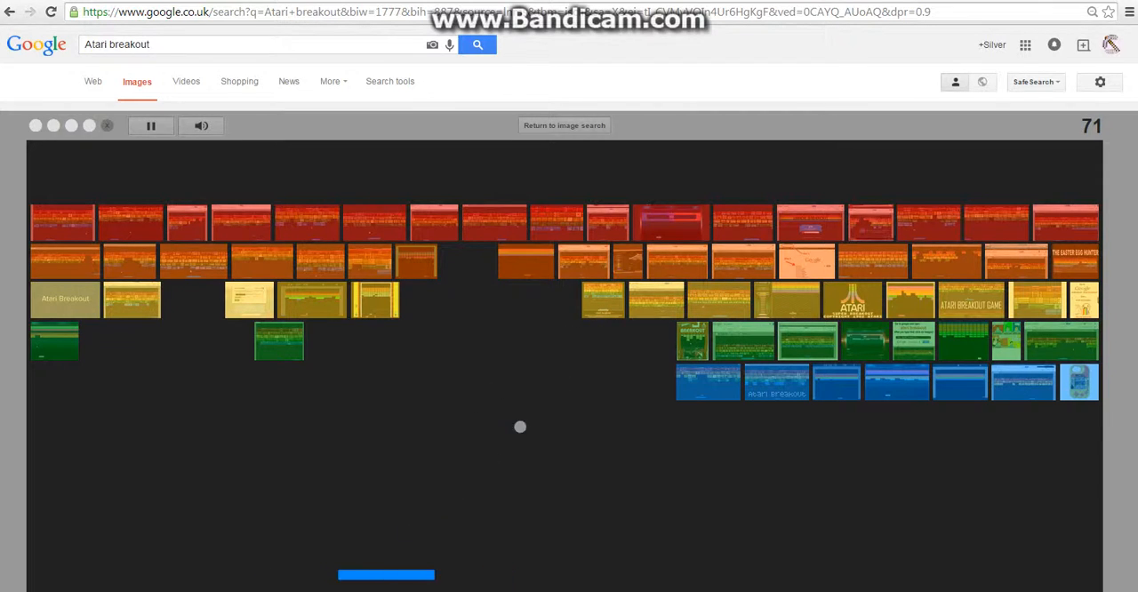
right_click(859, 496)
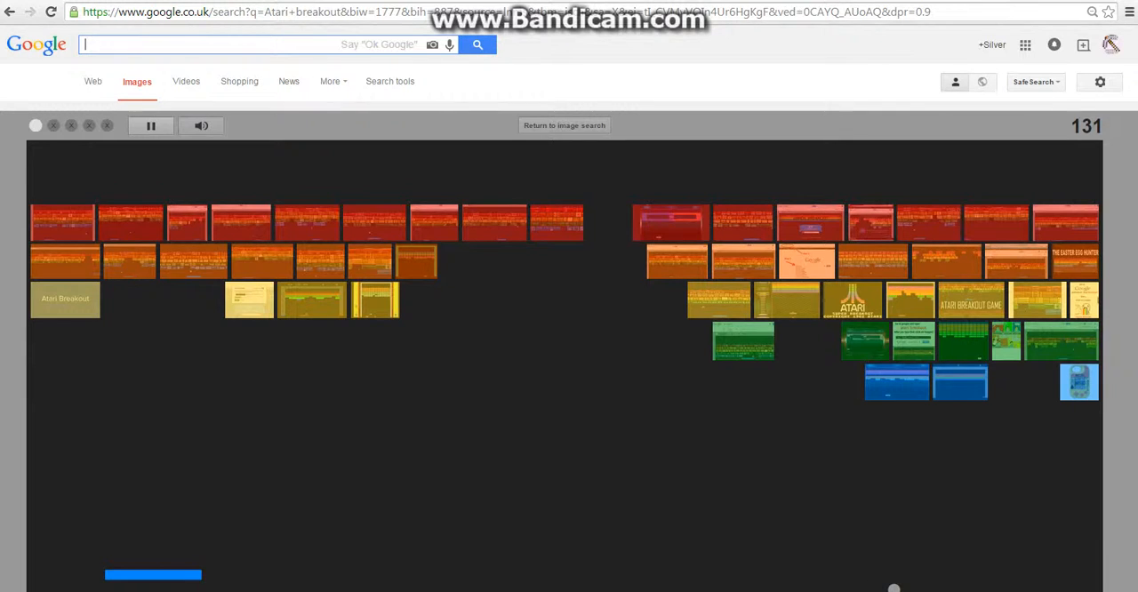
Search 'Find Chuck norris' on Web results and open the nochucknorris.com result.
type("Fin")
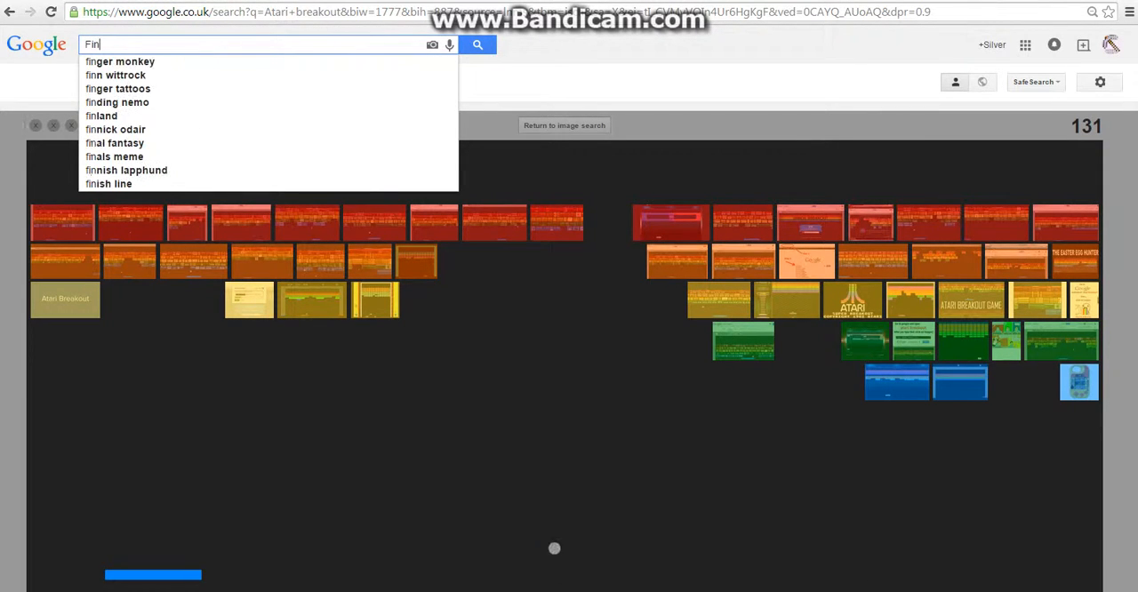
type("s")
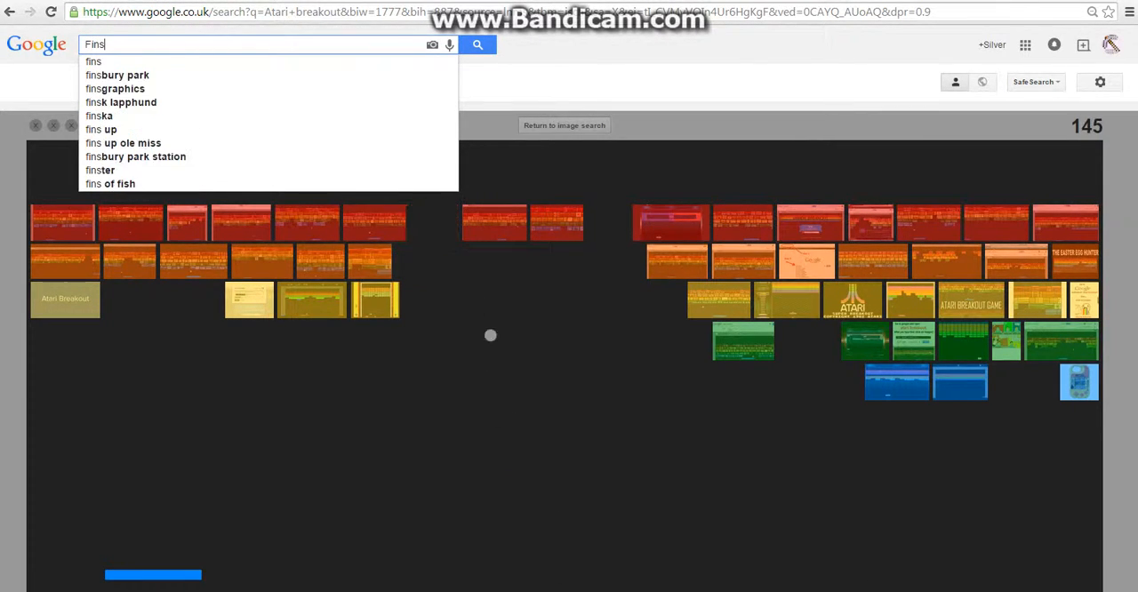
key("backspace")
type("d Ch")
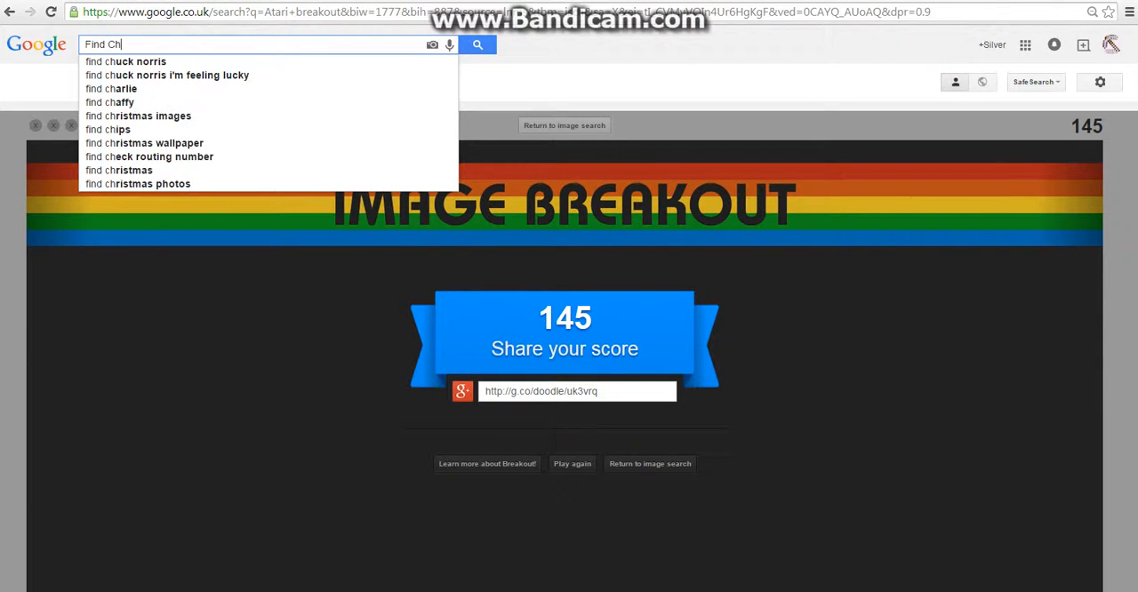
type("uck norris")
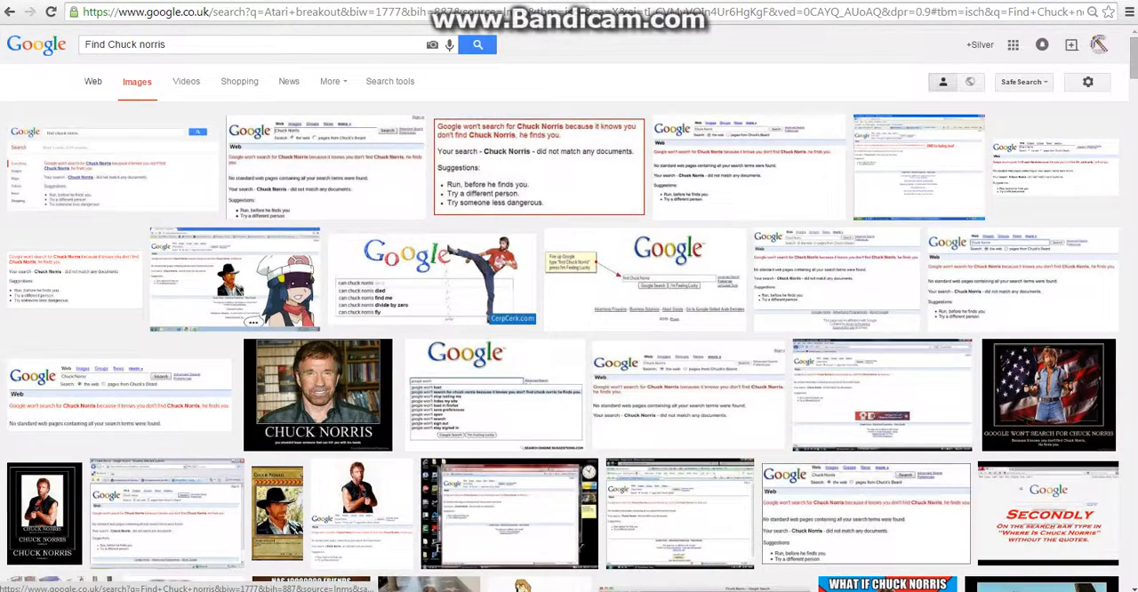
left_click(93, 81)
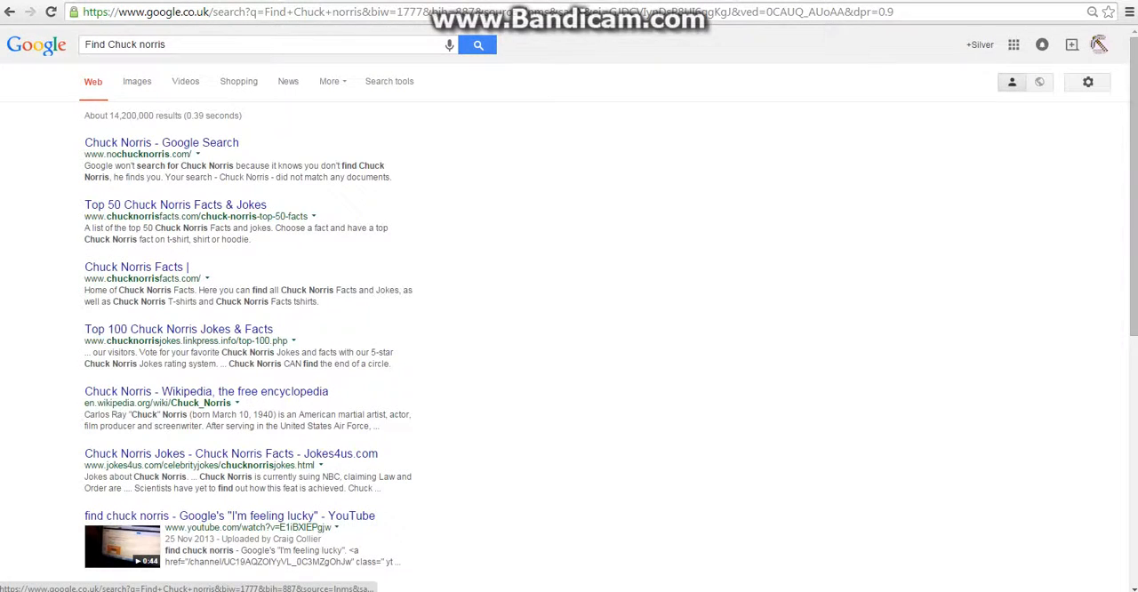
left_click(161, 143)
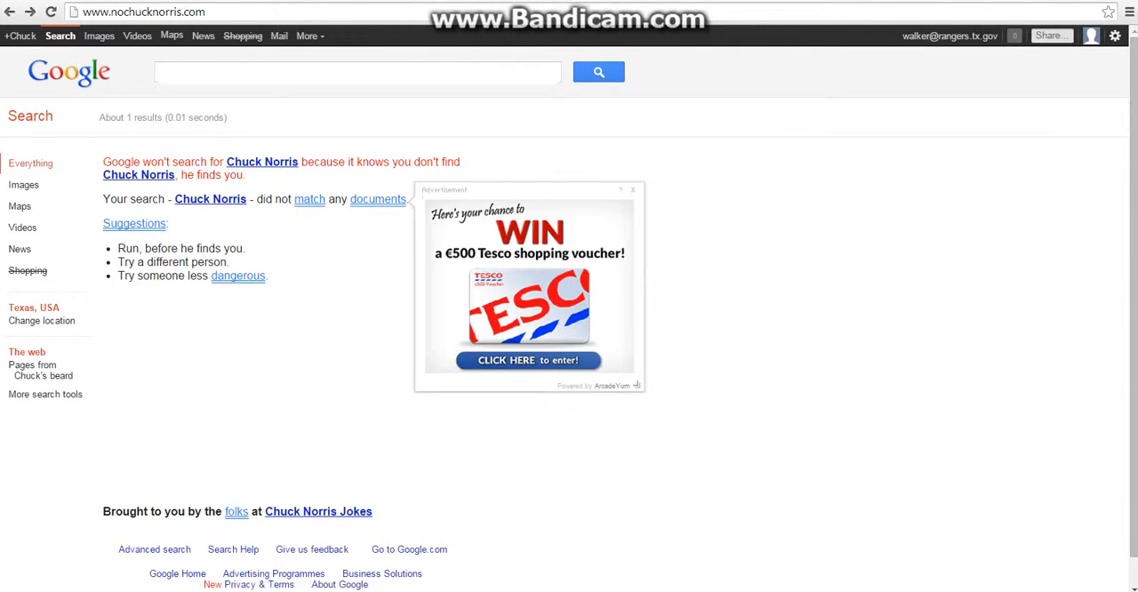
Click around the nochucknorris.com page and type gibberish into its spoof search field.
left_click(632, 190)
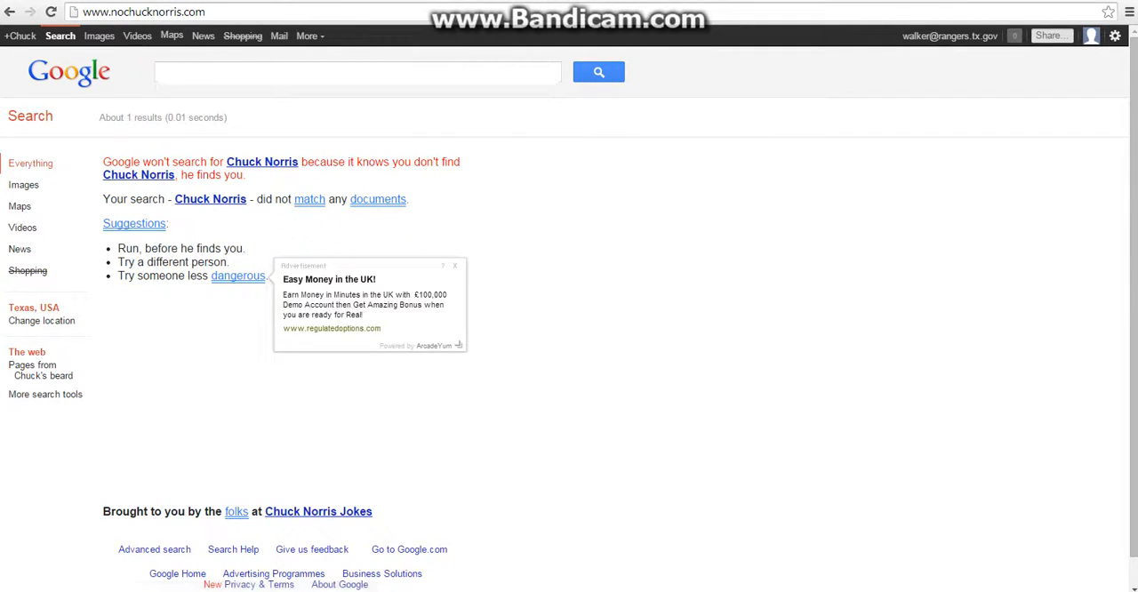
left_click(454, 266)
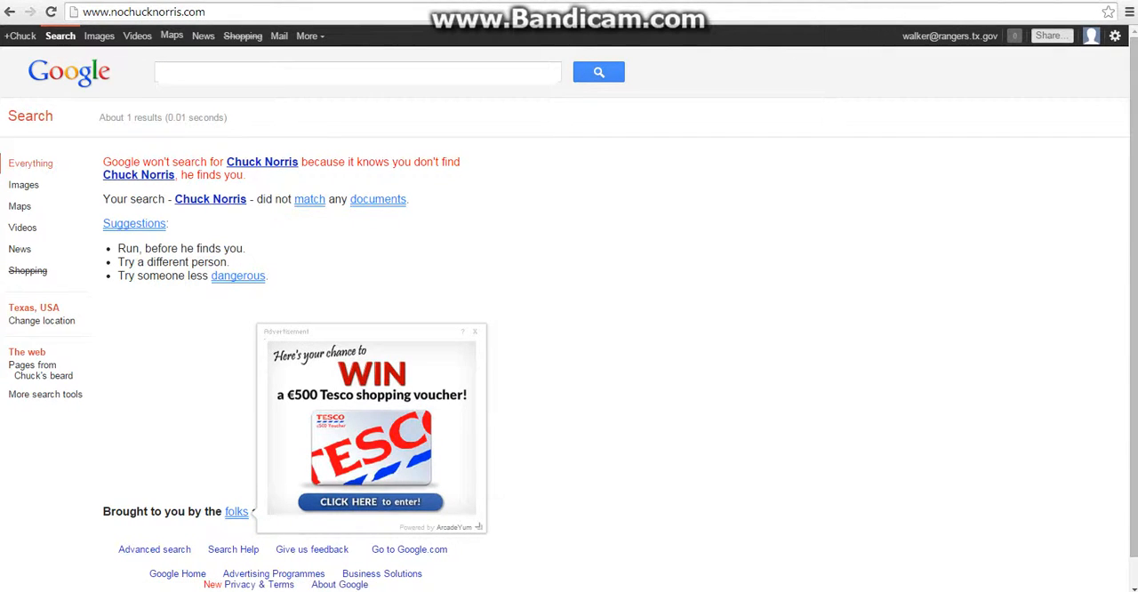
left_click(370, 502)
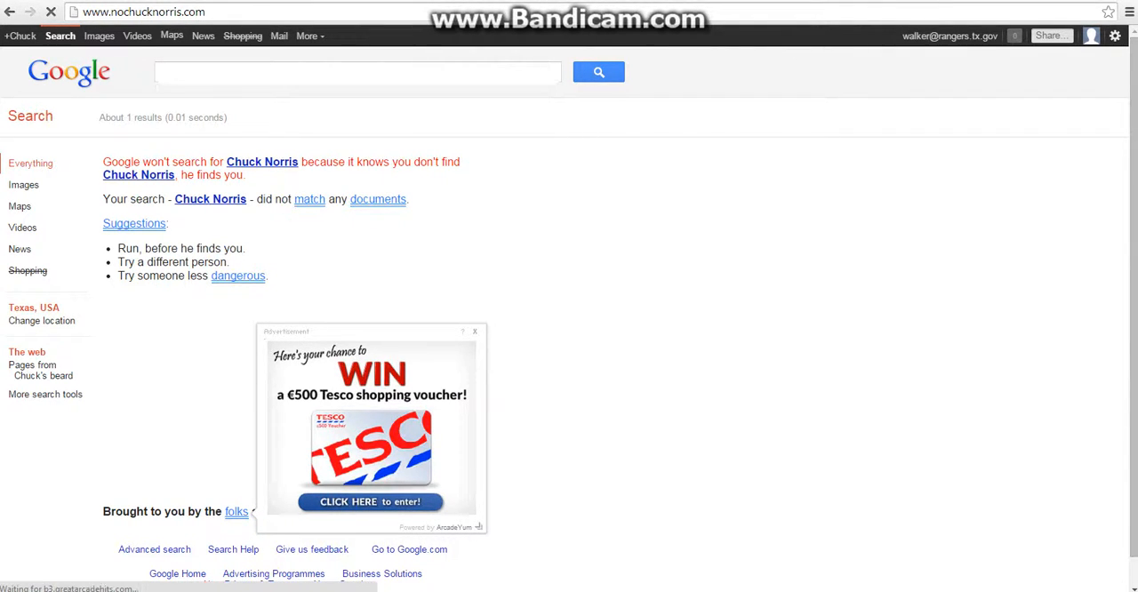
left_click(474, 330)
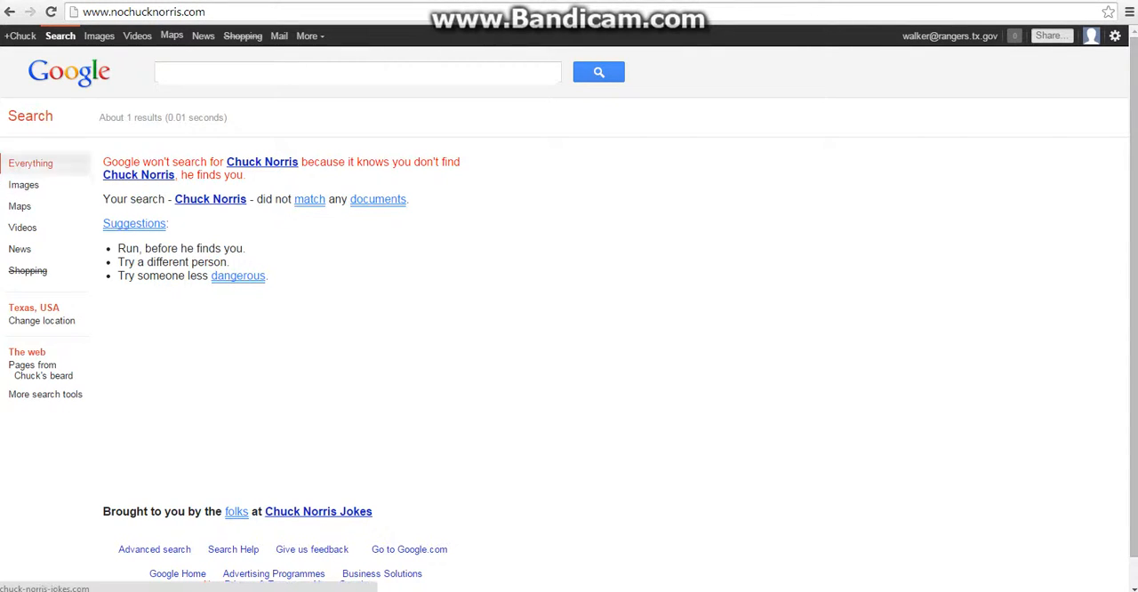
left_click(356, 72)
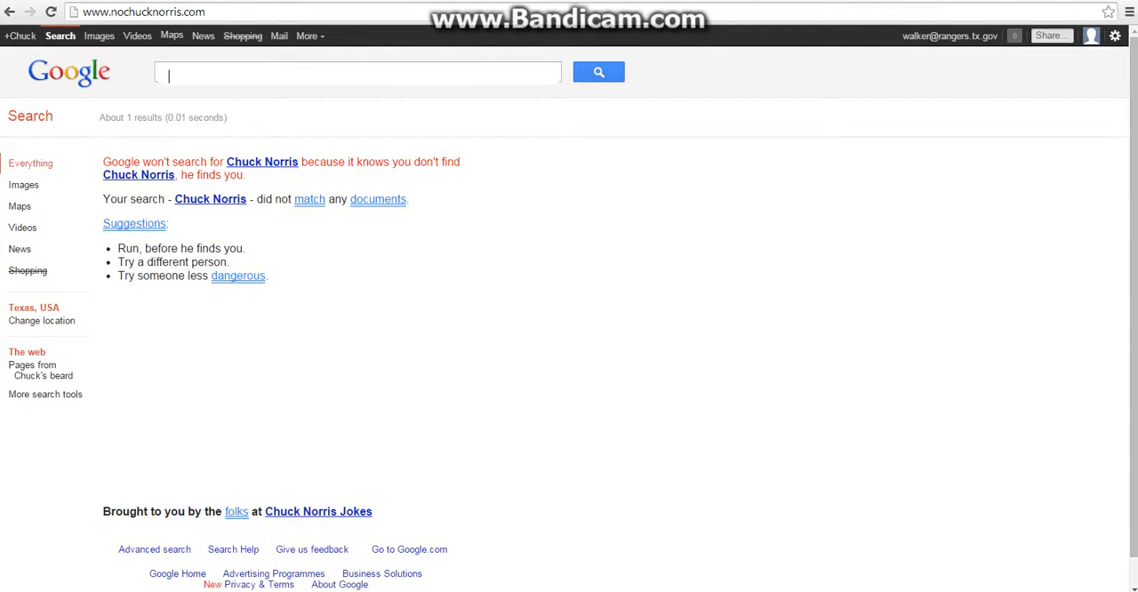
type("tgmkltik9i9y")
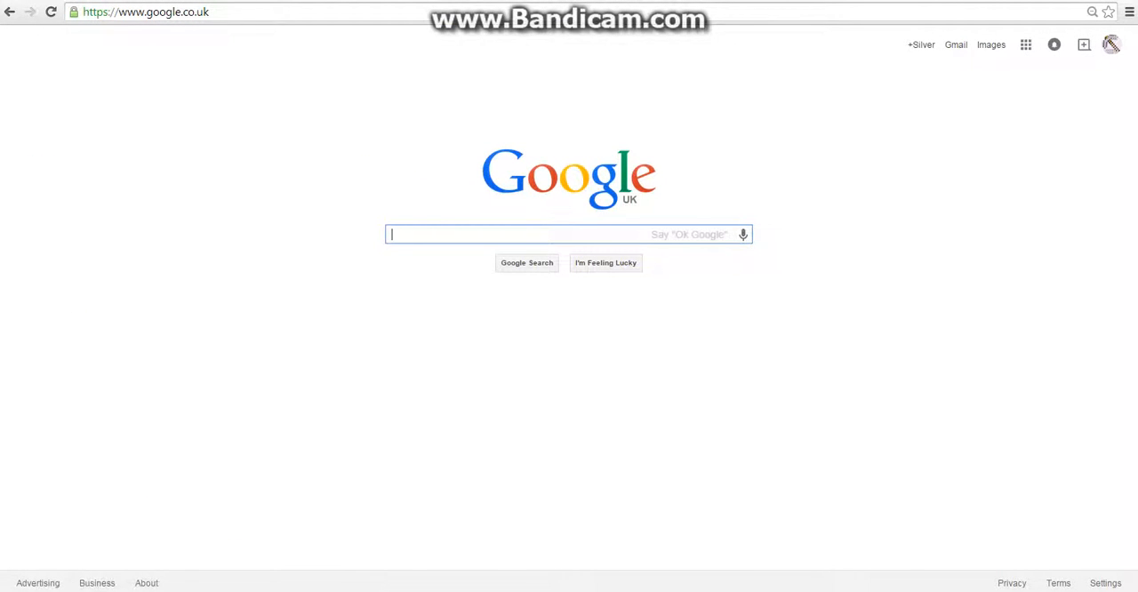
Search 'Google Pond' and open The Google Pond result.
type("Goole")
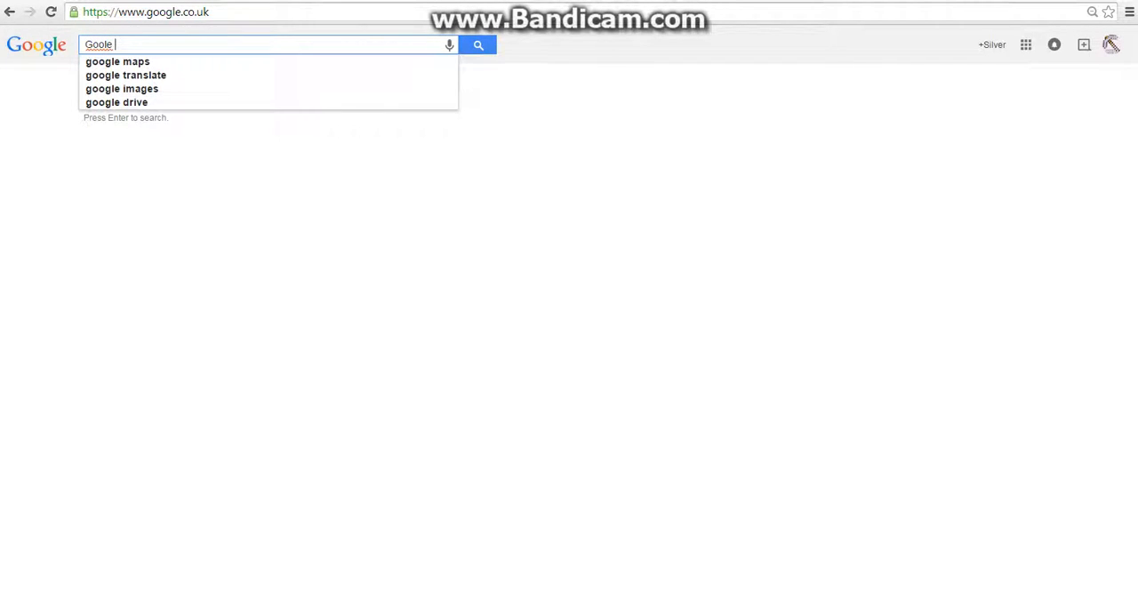
key("Backspace")
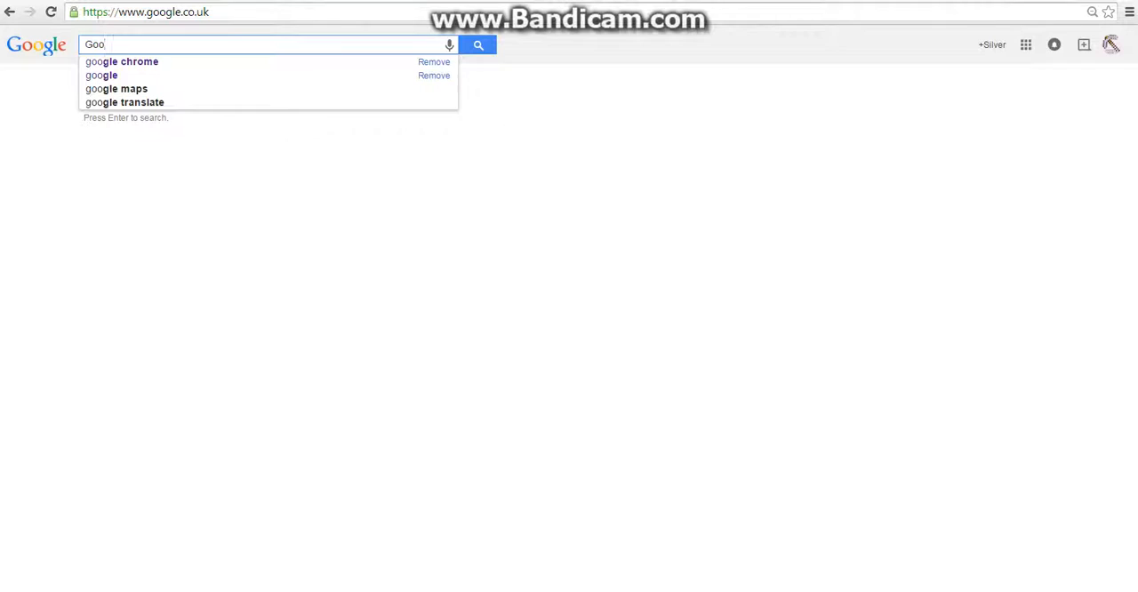
type("l")
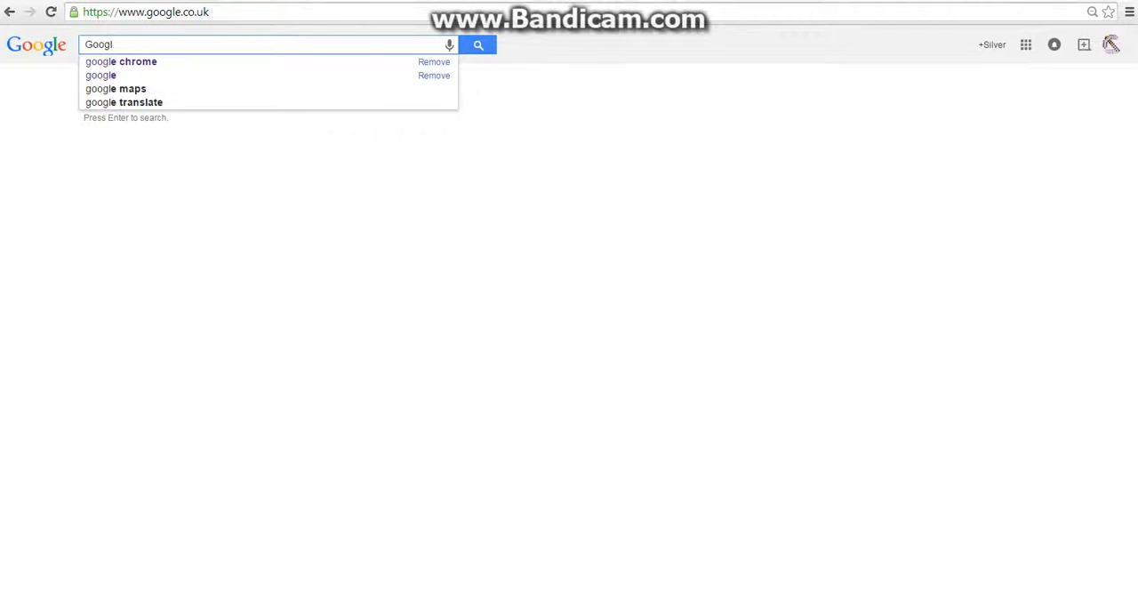
type("e Pond")
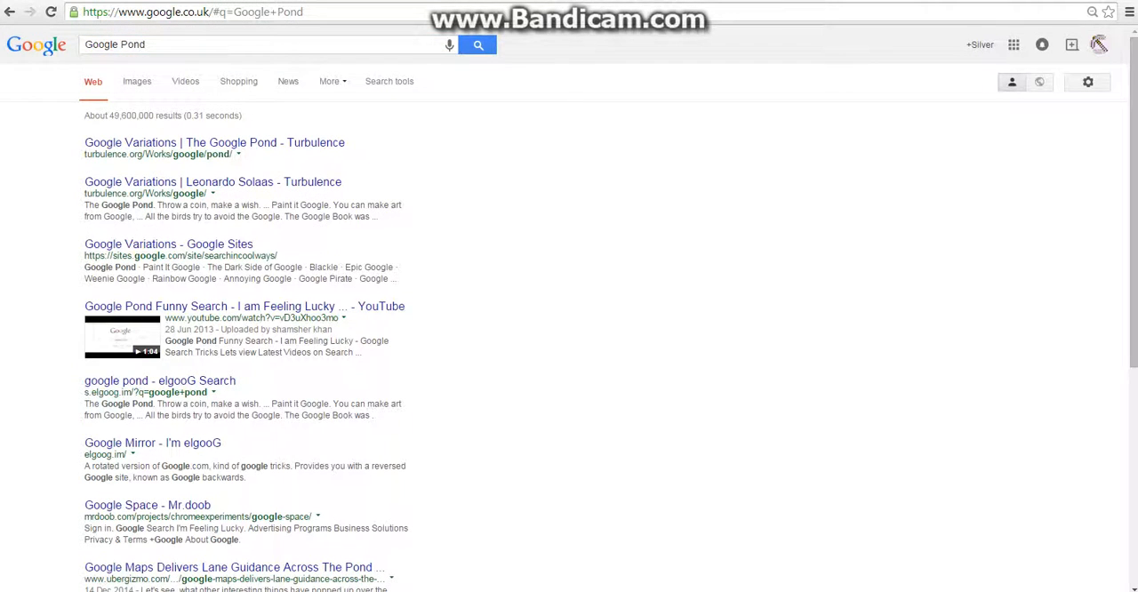
left_click(214, 143)
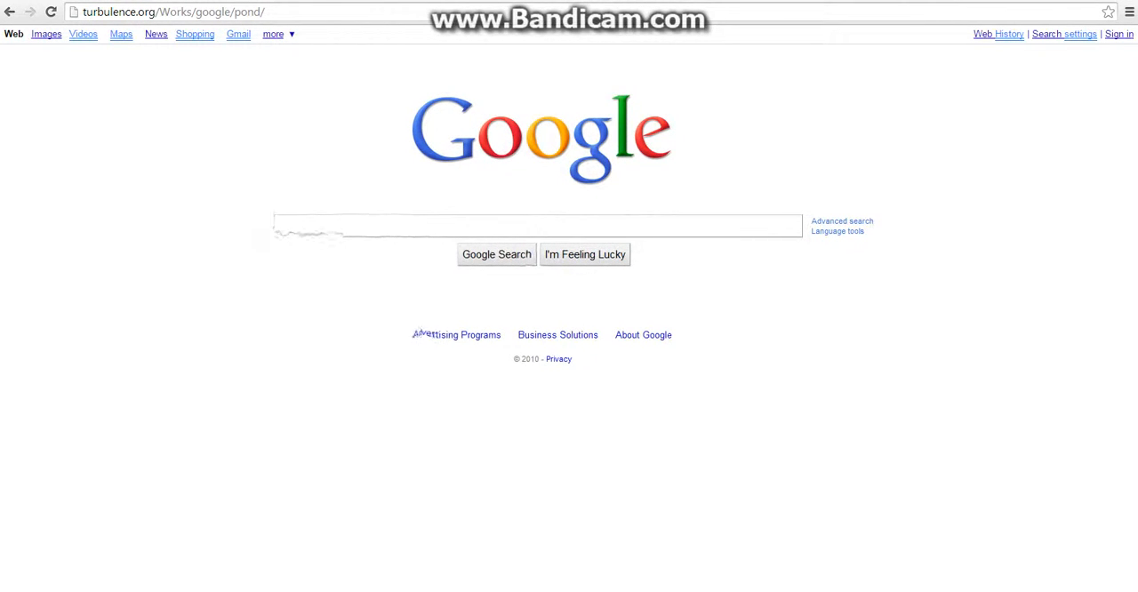
Replace the pond page's gibberish with 'bob', search, and open The B.O.B. website.
type("etfgrf")
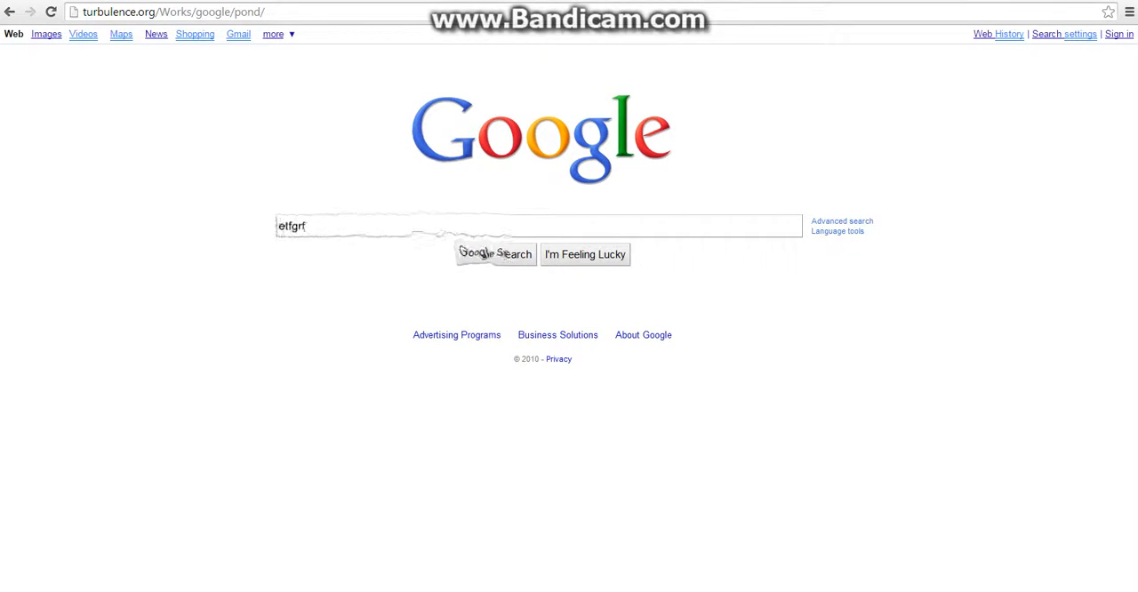
type("tg")
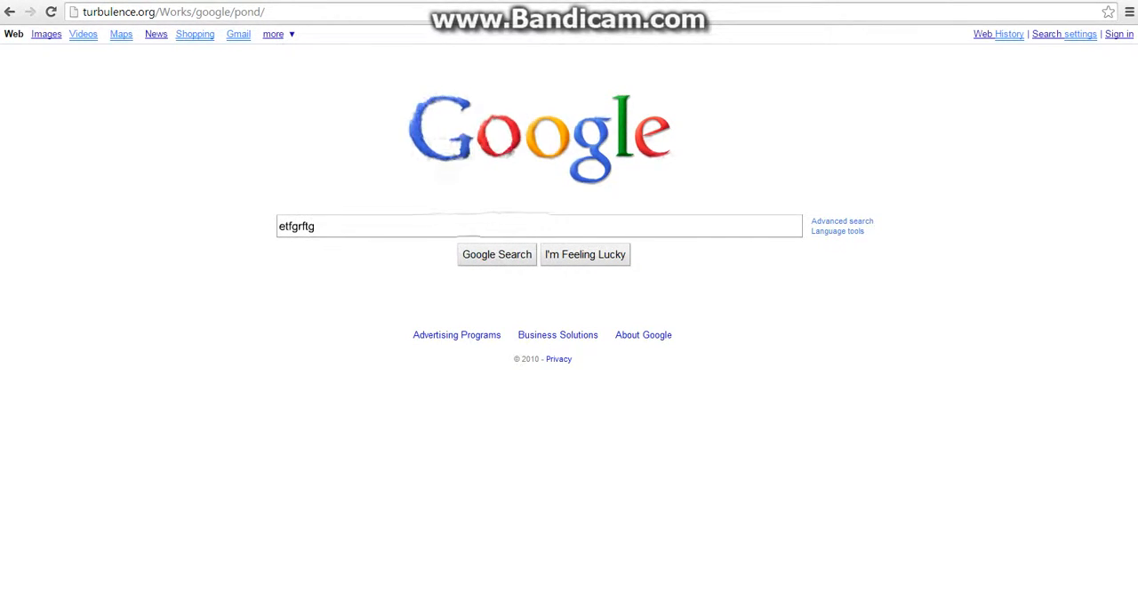
key("ctrl+a")
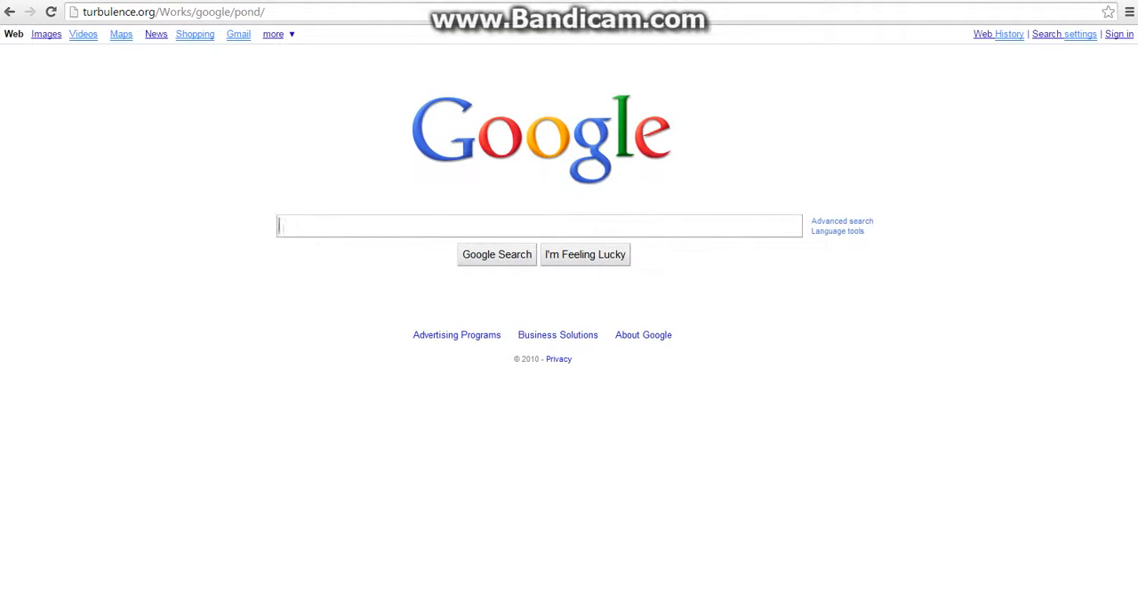
type("bob")
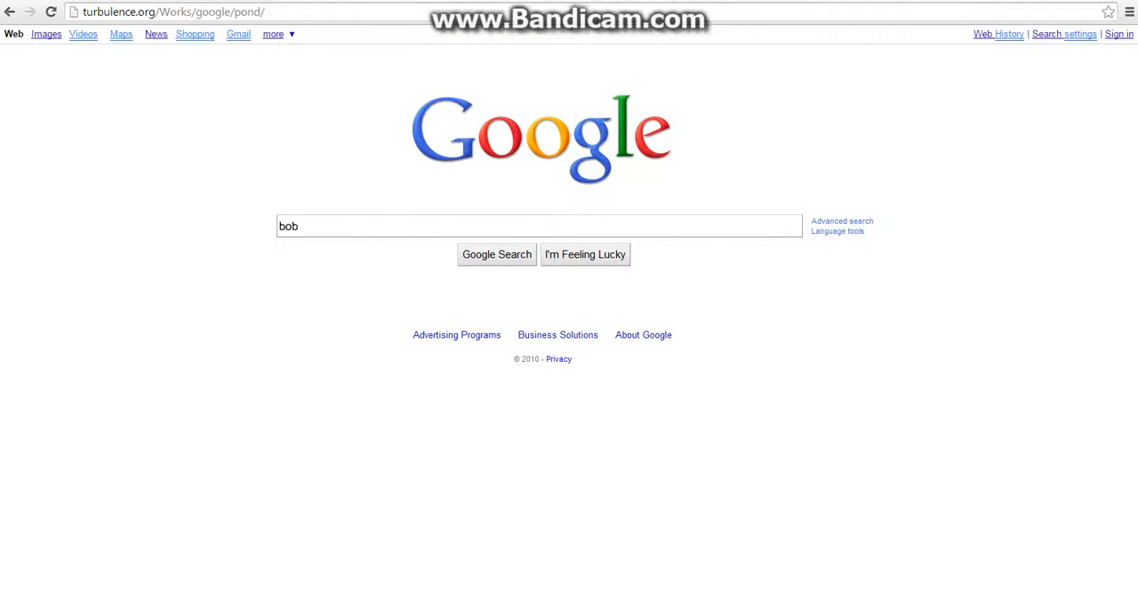
left_click(496, 255)
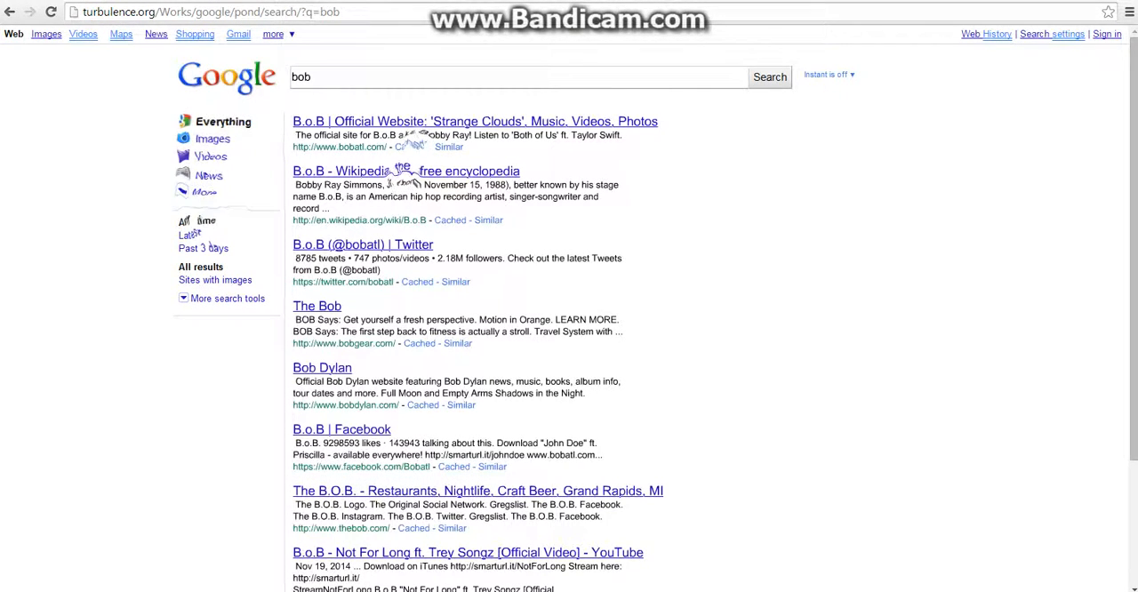
scroll("down", 3)
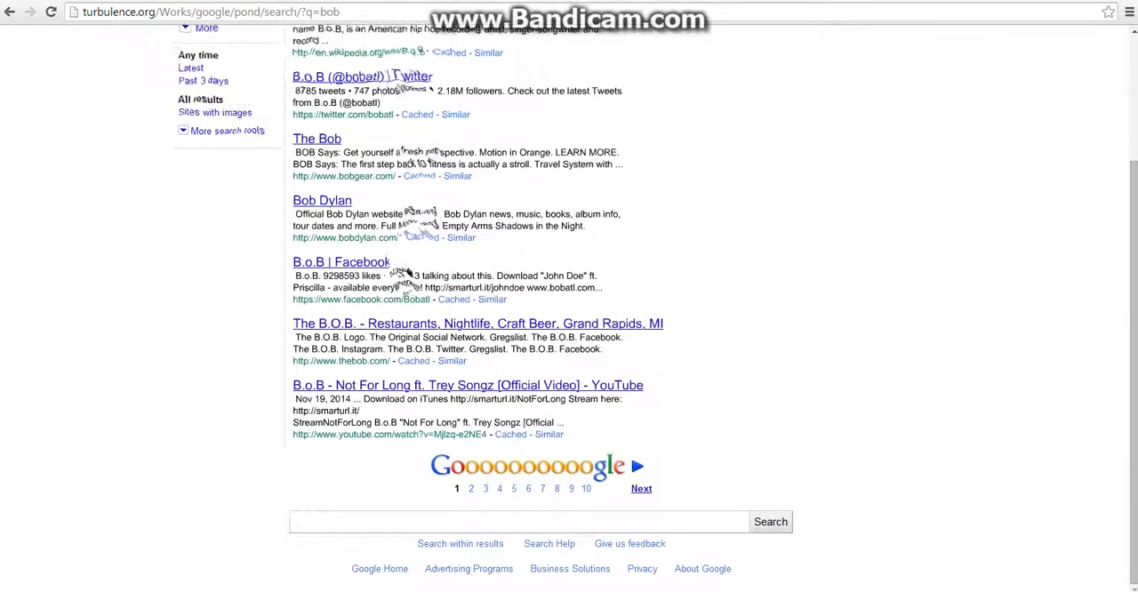
left_click(478, 323)
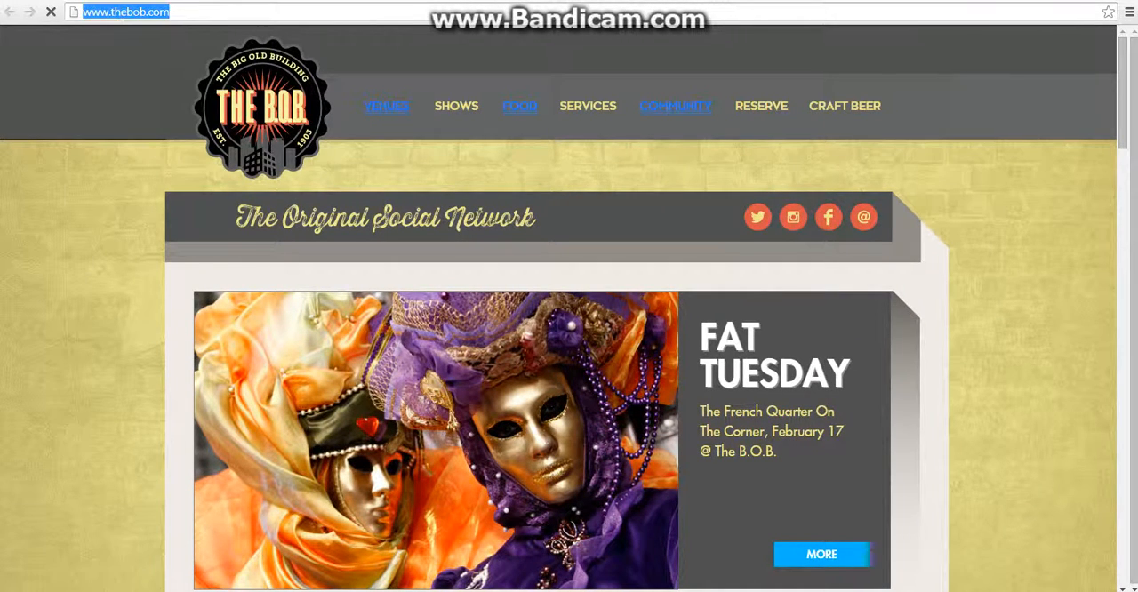
type("google.co.uk")
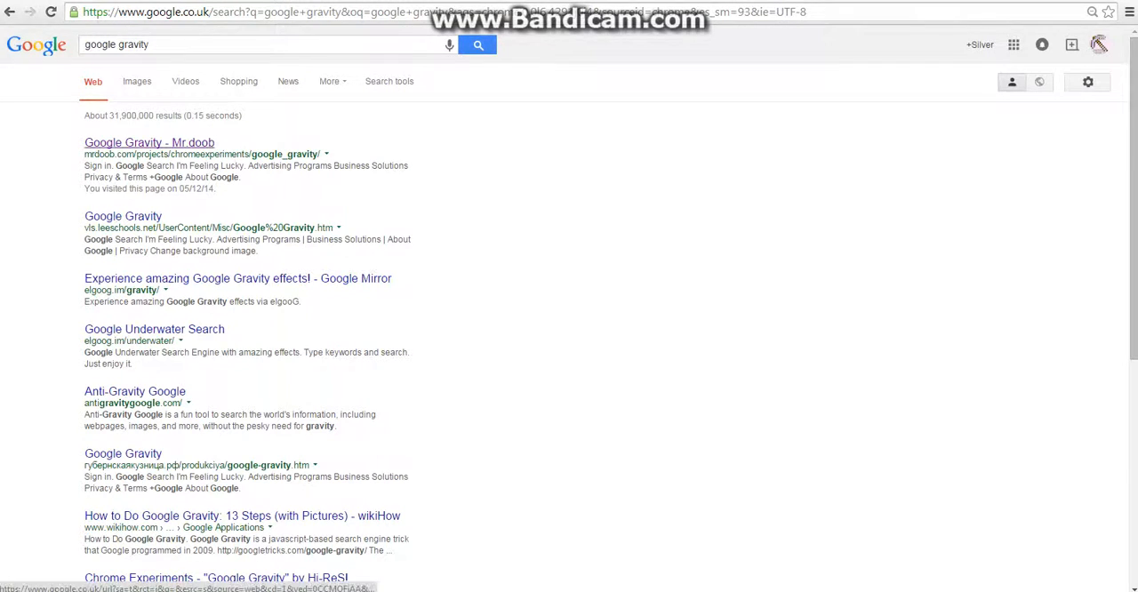
Open a Google Gravity result, then return to google.co.uk via the address bar.
left_click(148, 143)
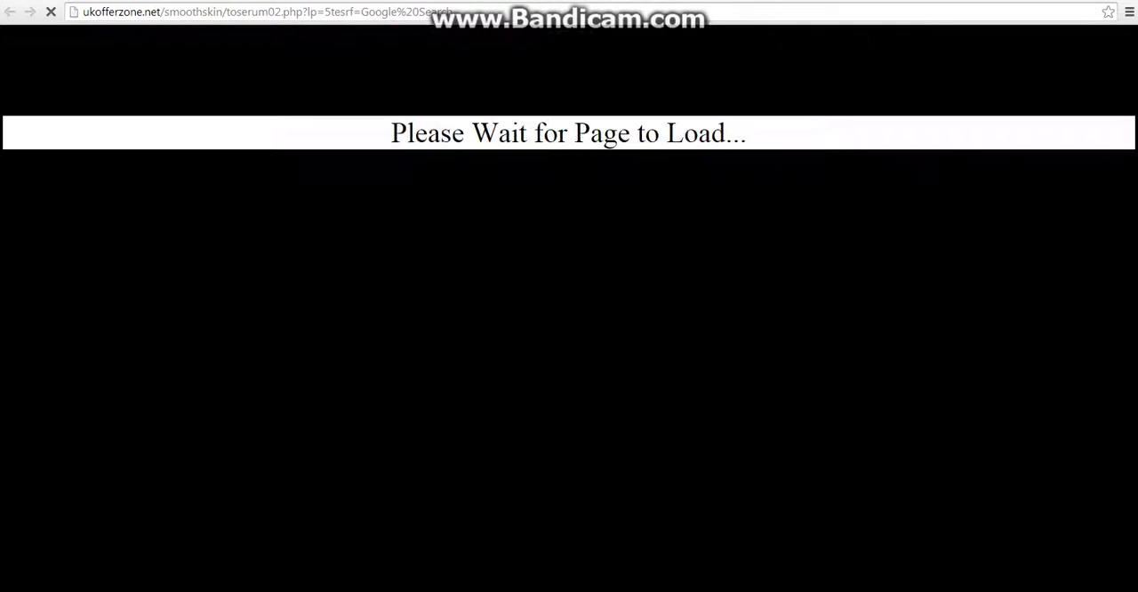
left_click(258, 11)
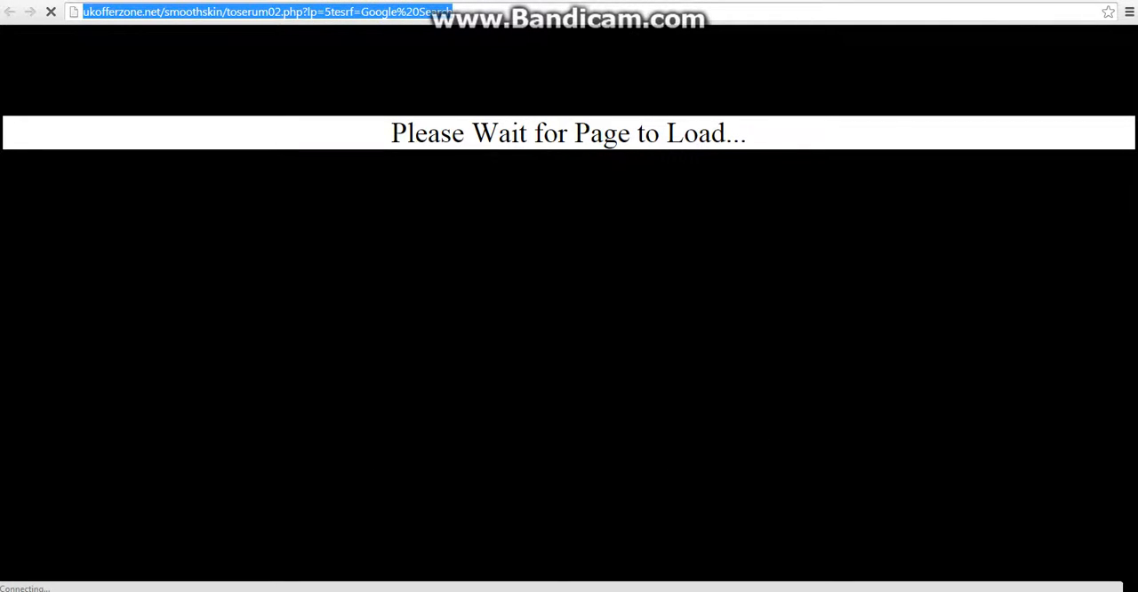
type("google.co.uk")
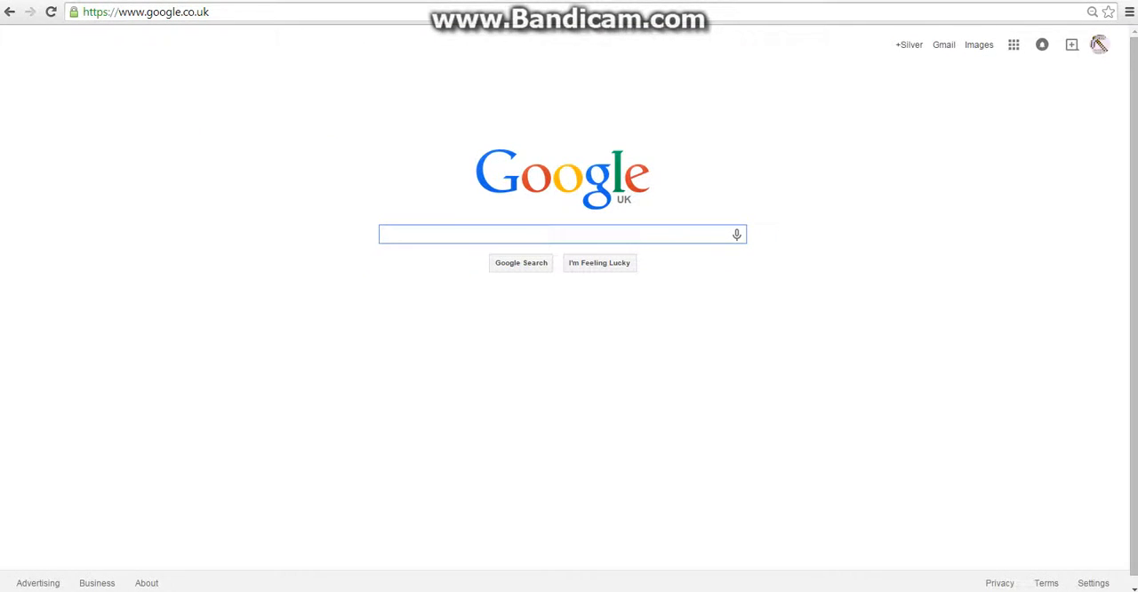
Open the Google Space - Mr.doob result and type gibberish into its floating search box.
type("google space")
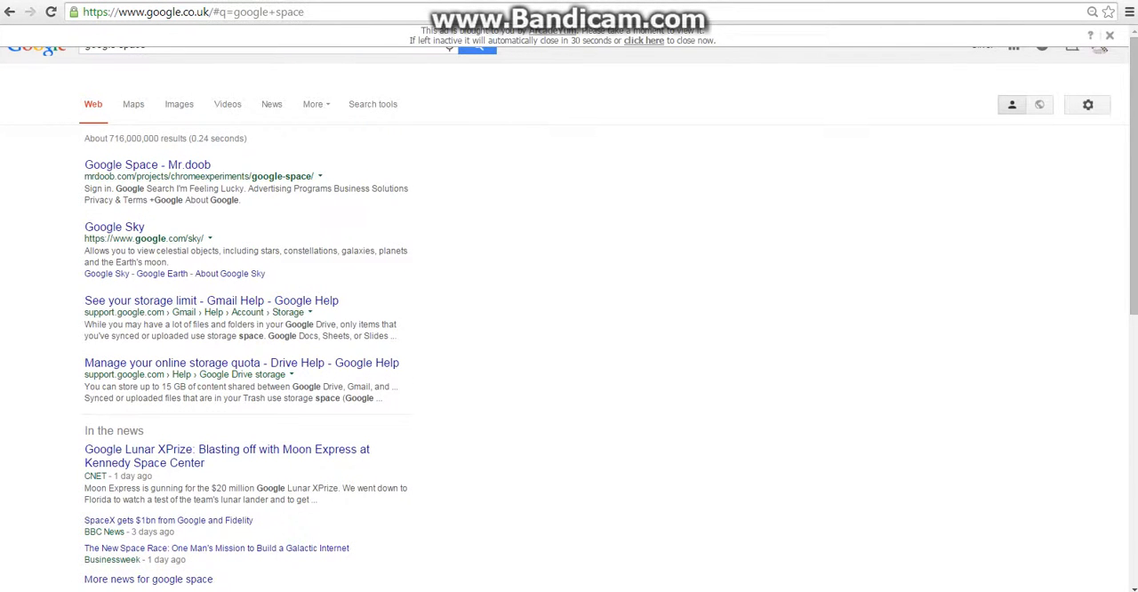
left_click(146, 164)
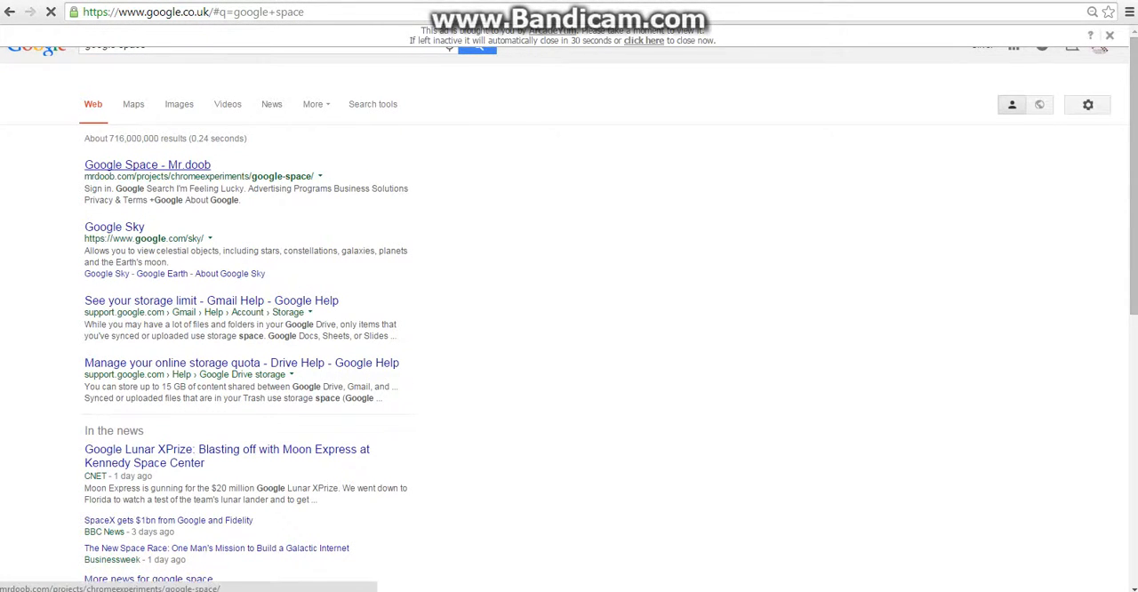
left_click(147, 164)
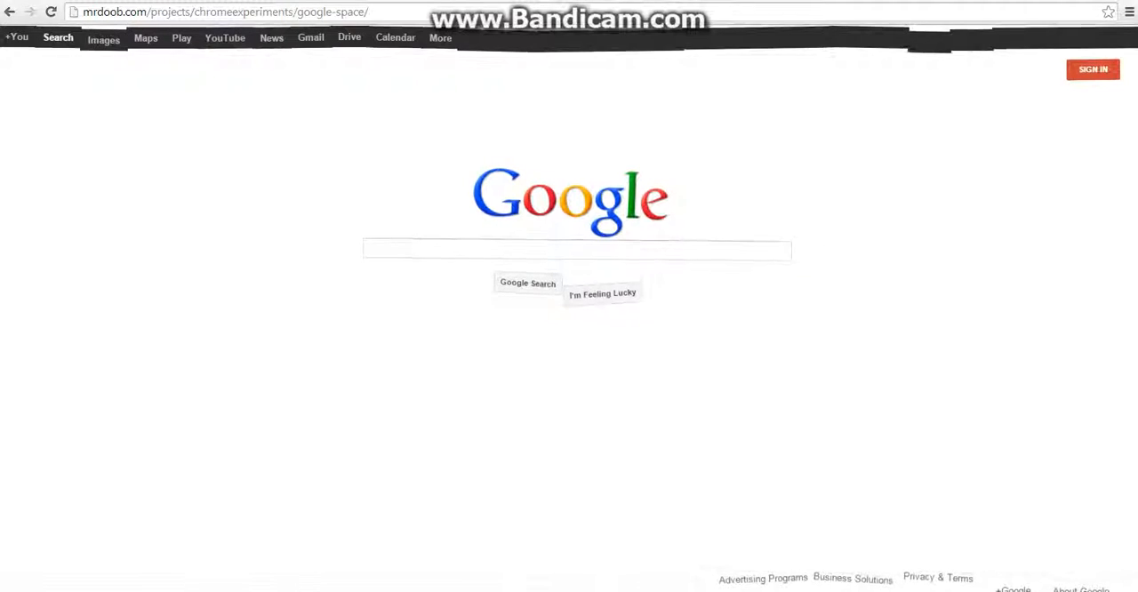
type("ewraw")
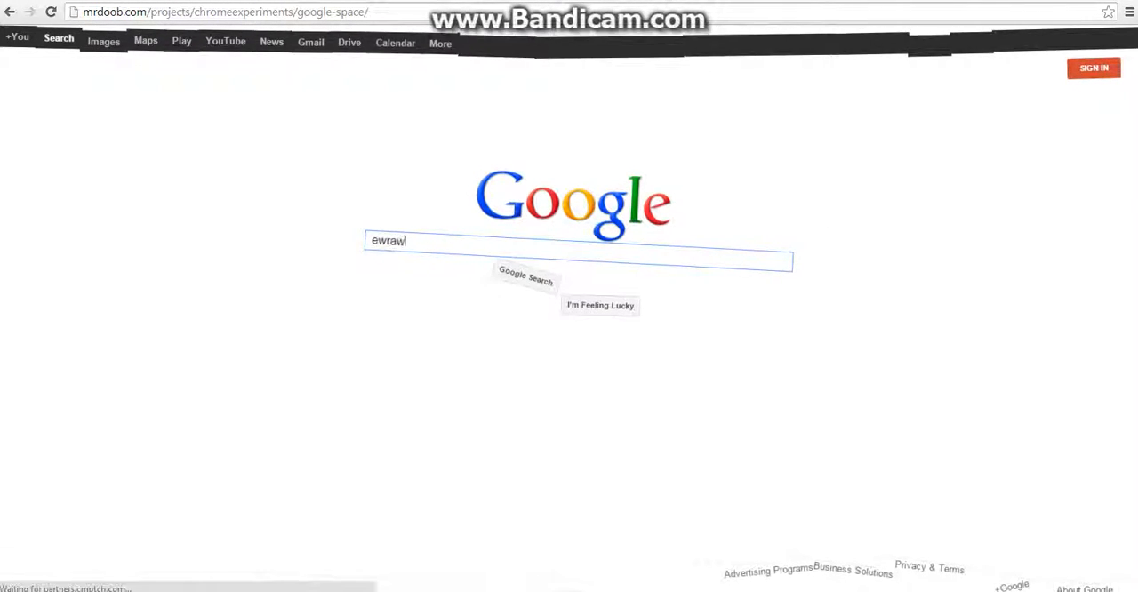
type("r6t45rtwte4aw3 rfertrerte")
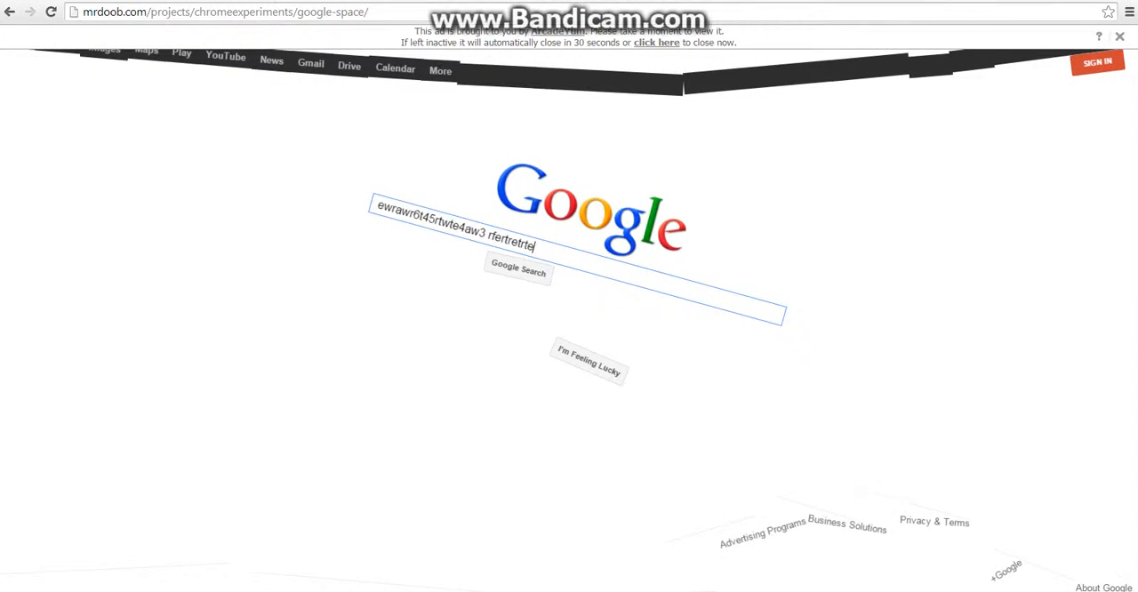
left_click(222, 11)
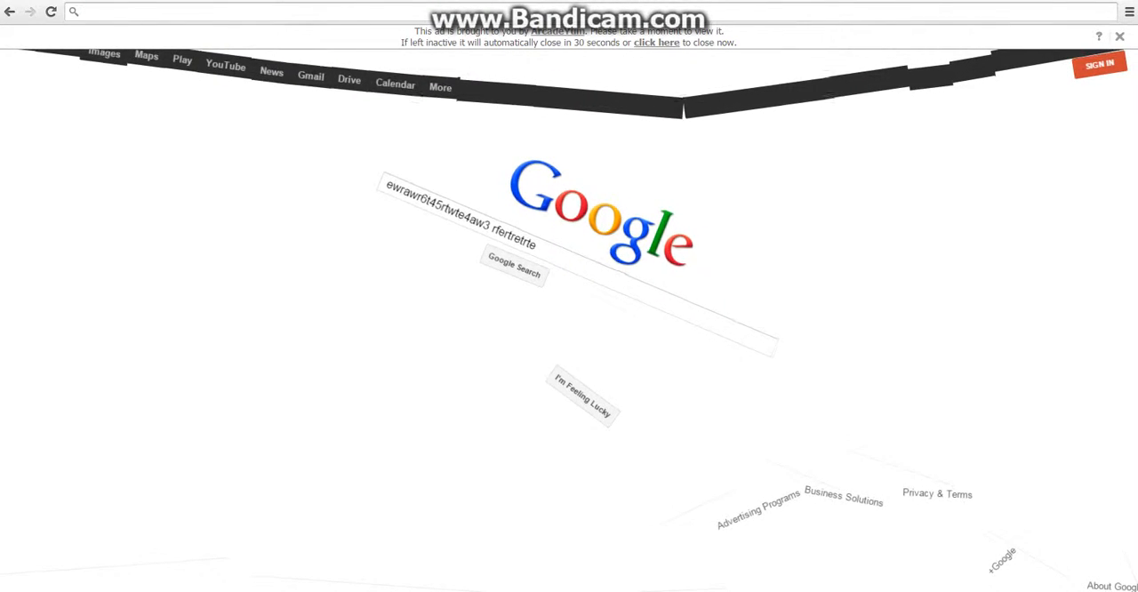
Search 'elgoog' and open the Google Mirror - I'm elgooG site at elgoog.im.
type("G")
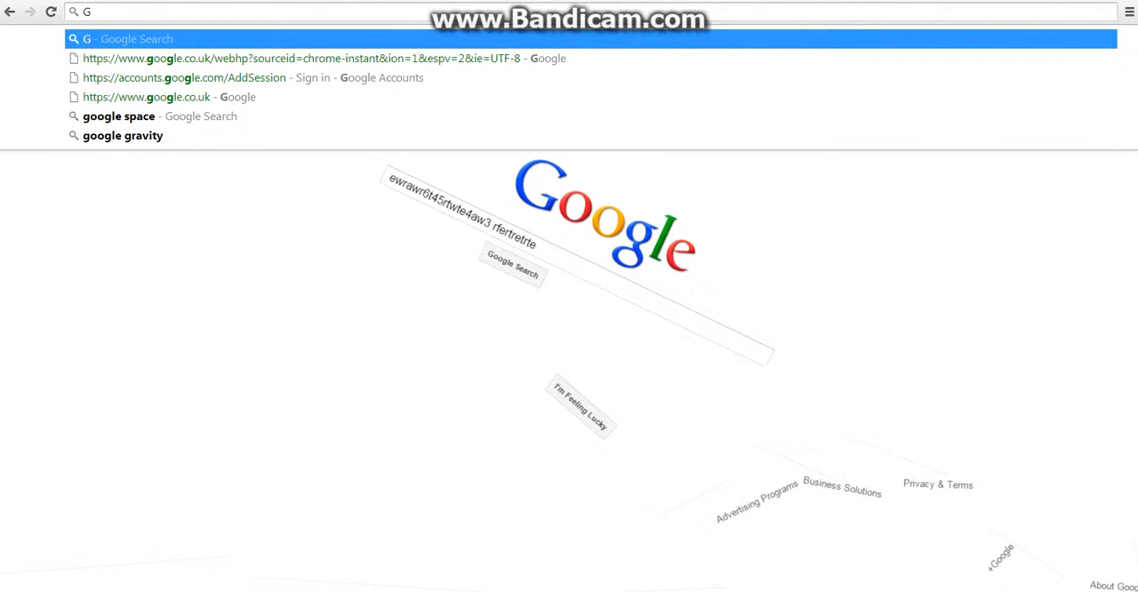
type("e")
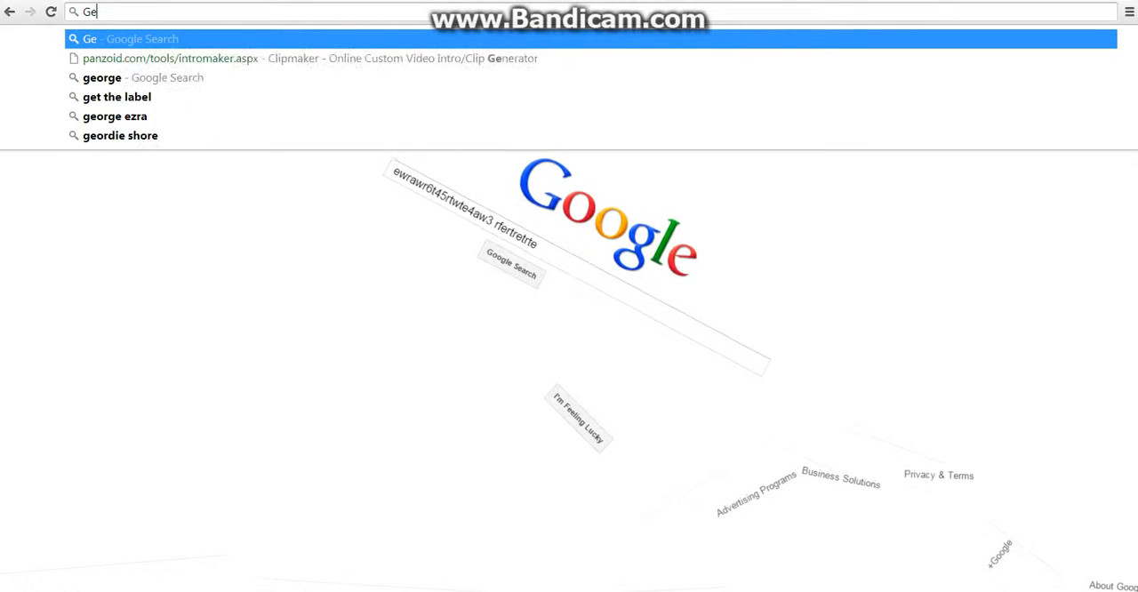
type("elgoog")
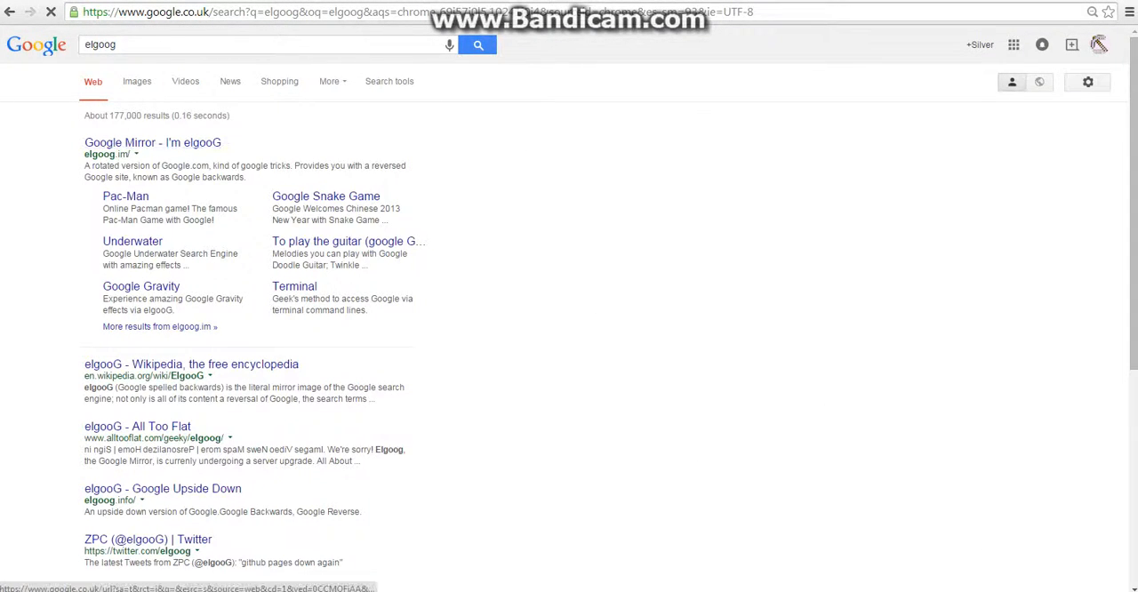
left_click(152, 142)
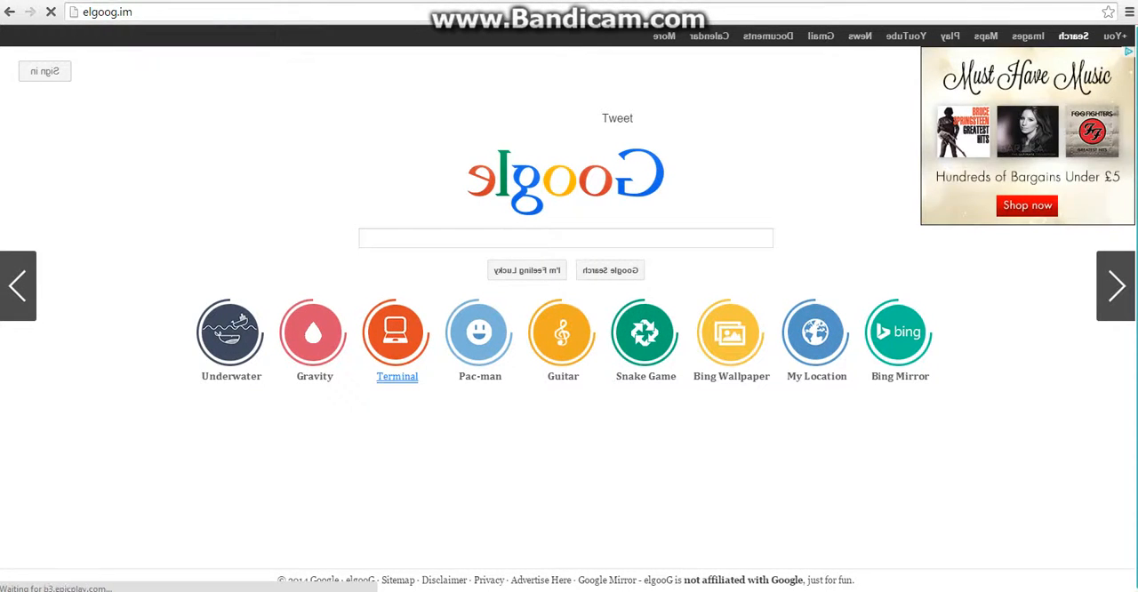
left_click(479, 332)
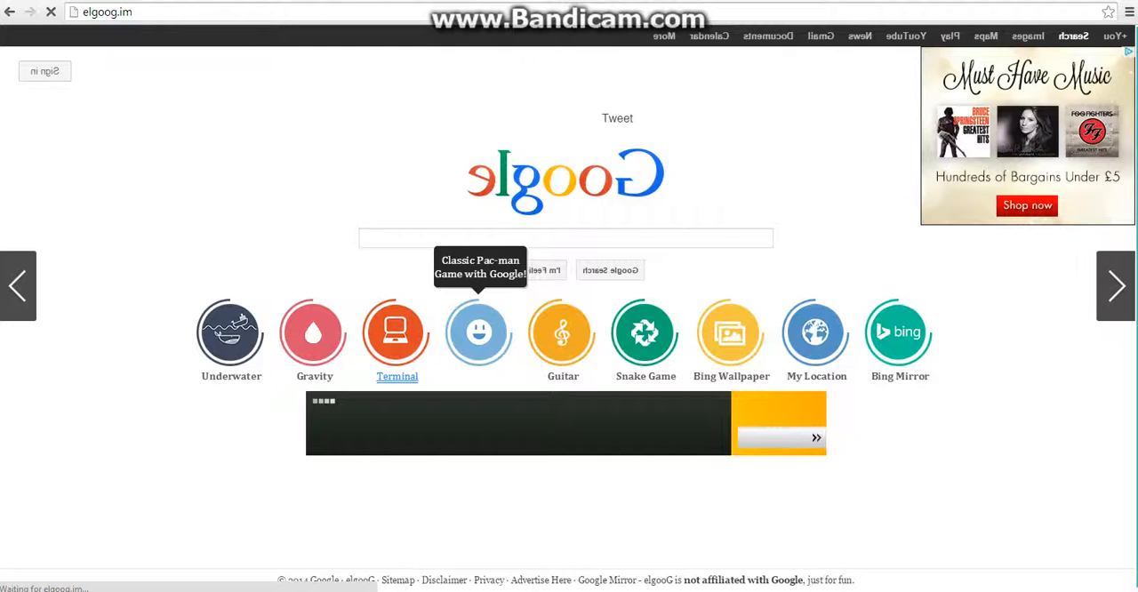
mouse_move(230, 332)
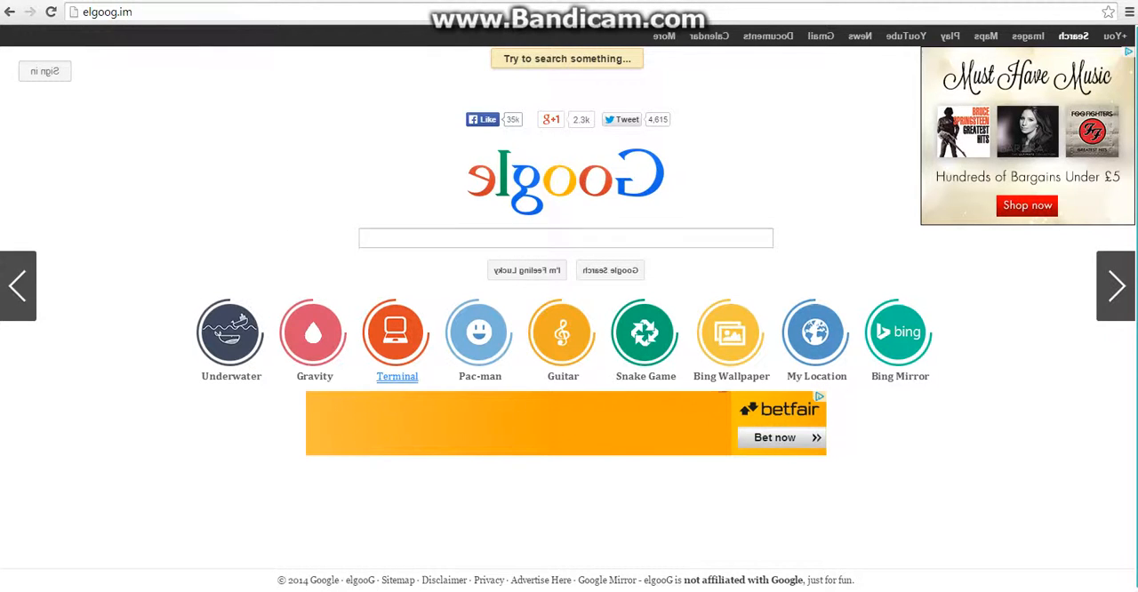
Search 'silver creeper' on elgooG, scroll the mirrored results, and launch the Terminal trick.
left_click(566, 237)
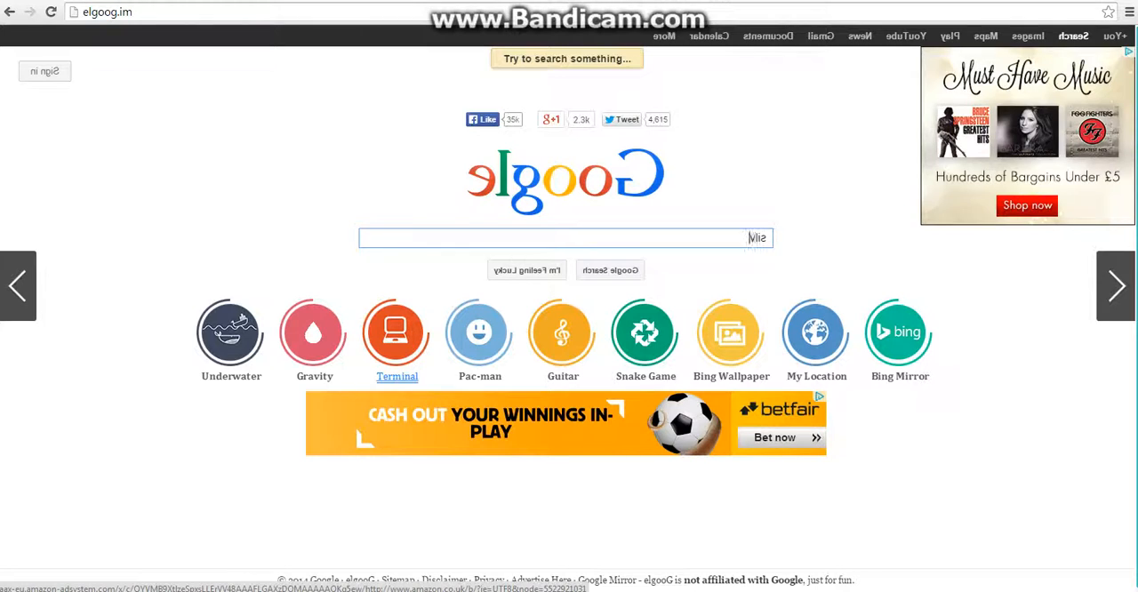
type("silver creepel")
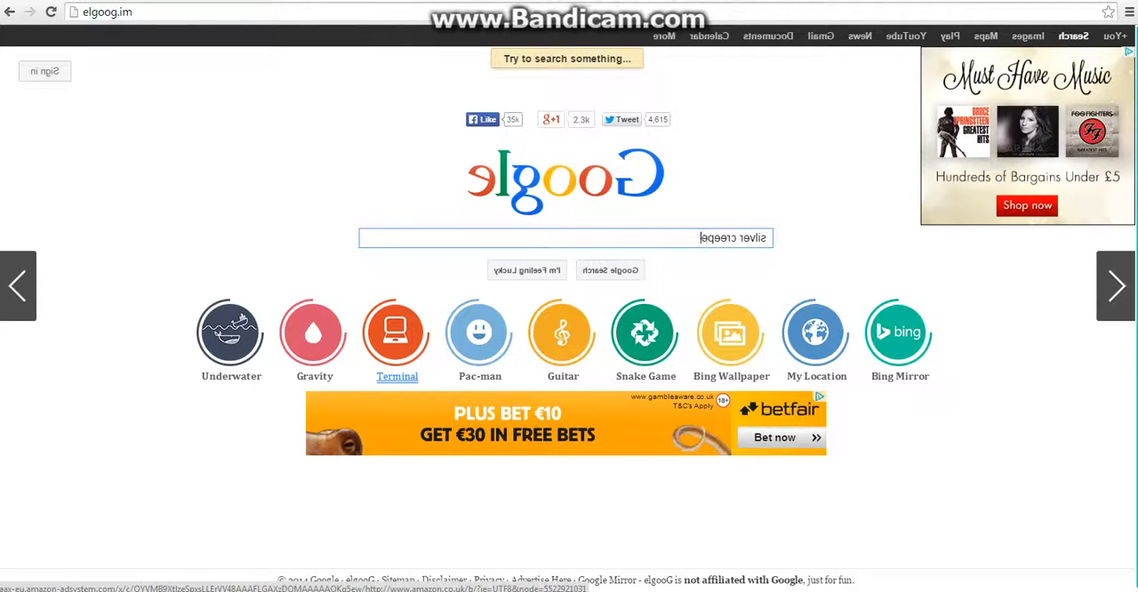
key("Return")
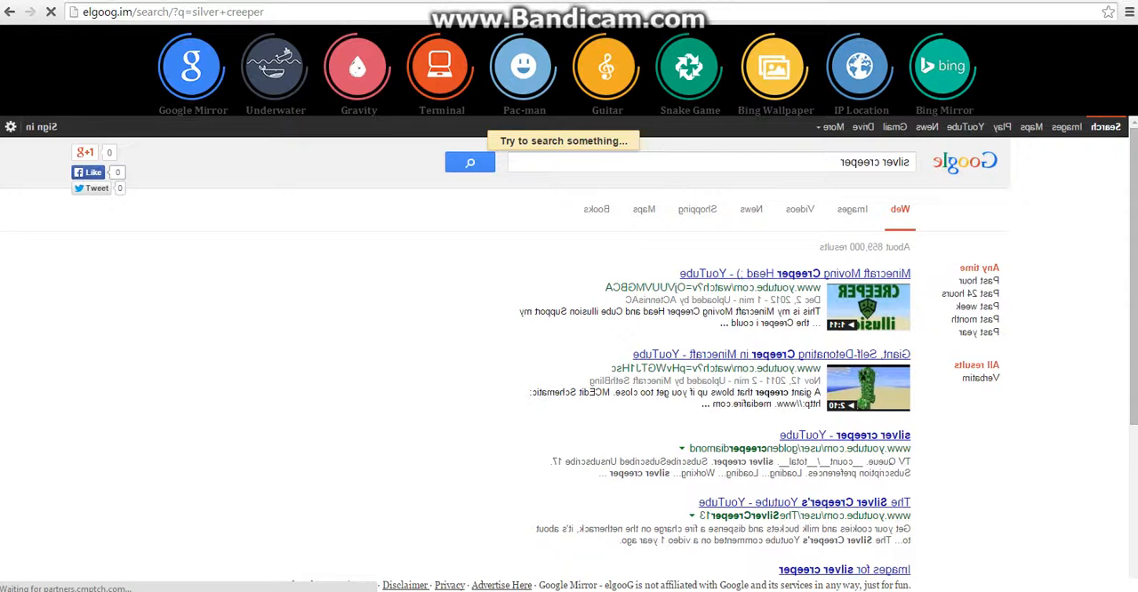
scroll("down", 3)
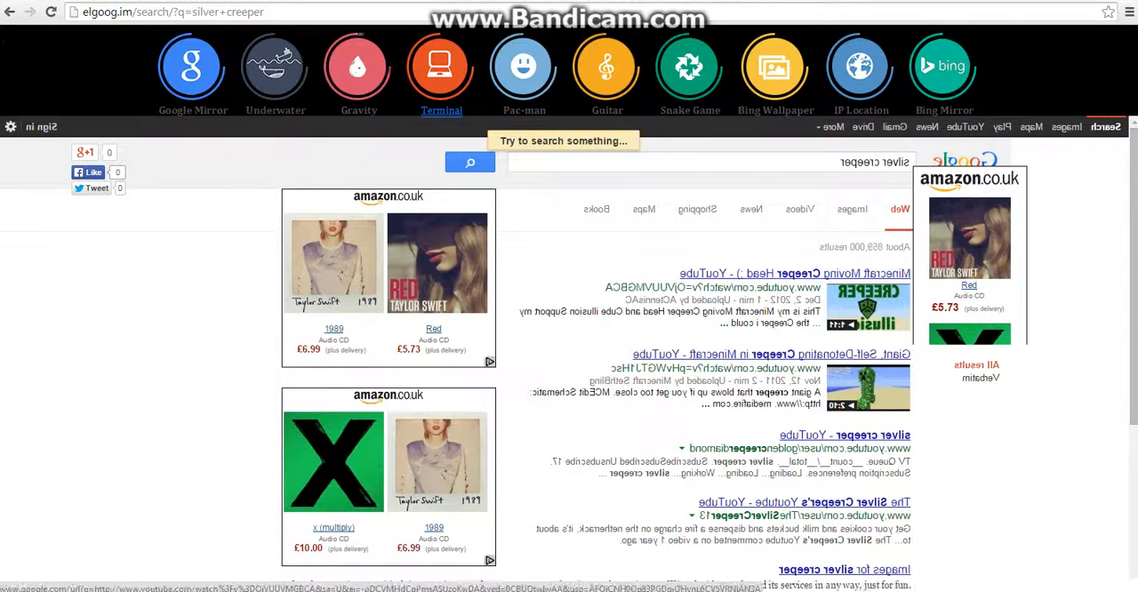
left_click(441, 66)
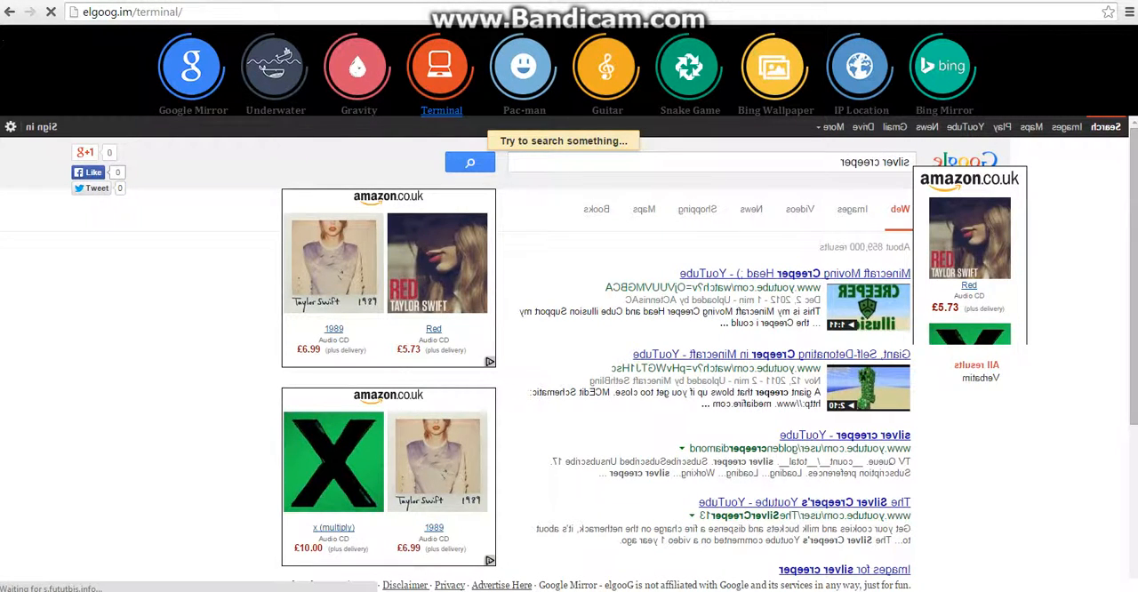
Let the green-on-black Terminal BBS load and focus its Search-or-Lucky prompt.
left_click(441, 71)
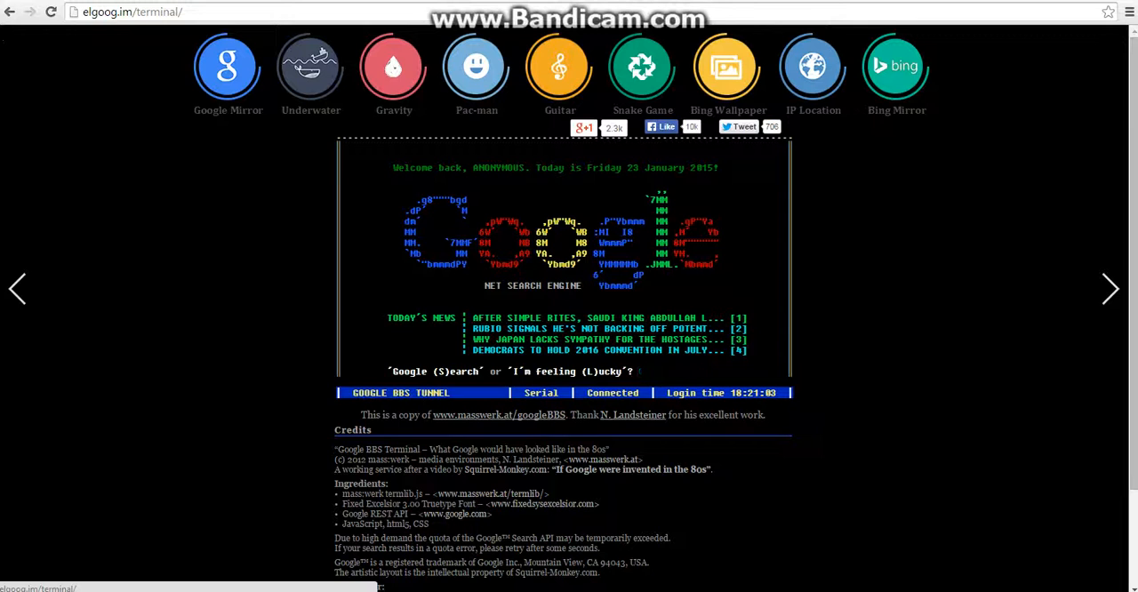
left_click(569, 371)
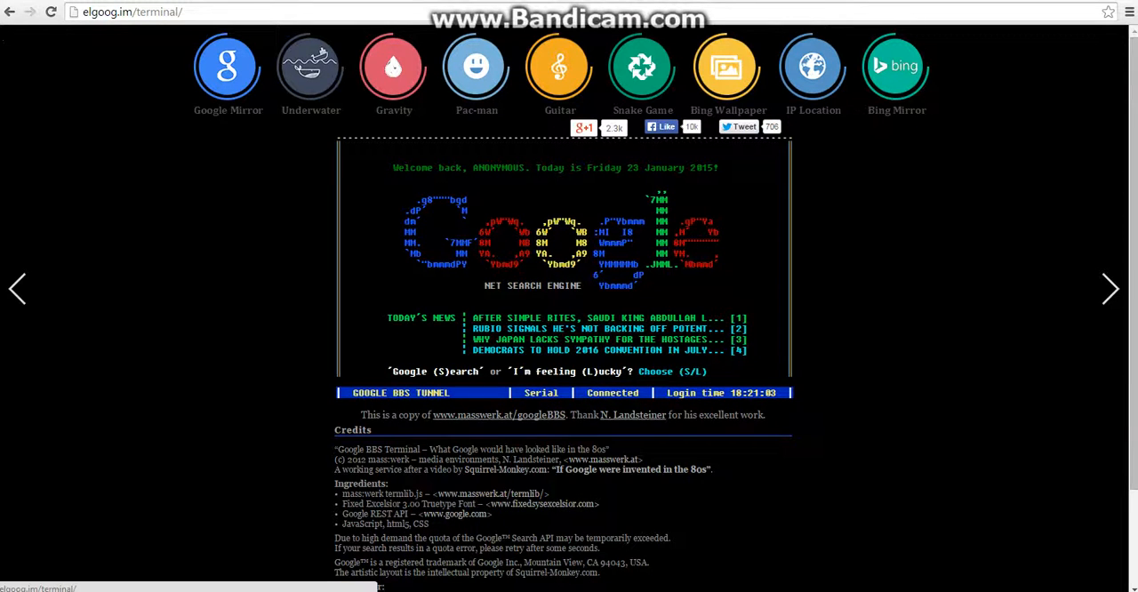